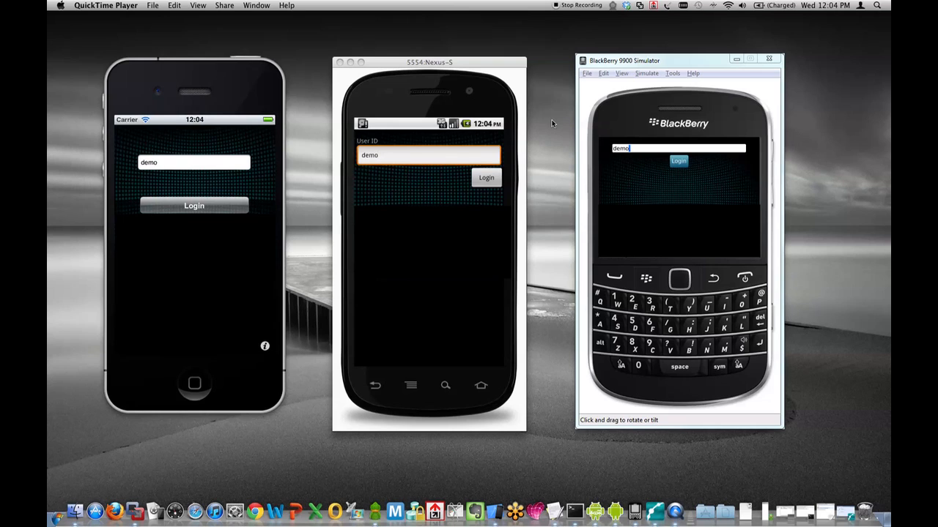
mouse_move(545, 132)
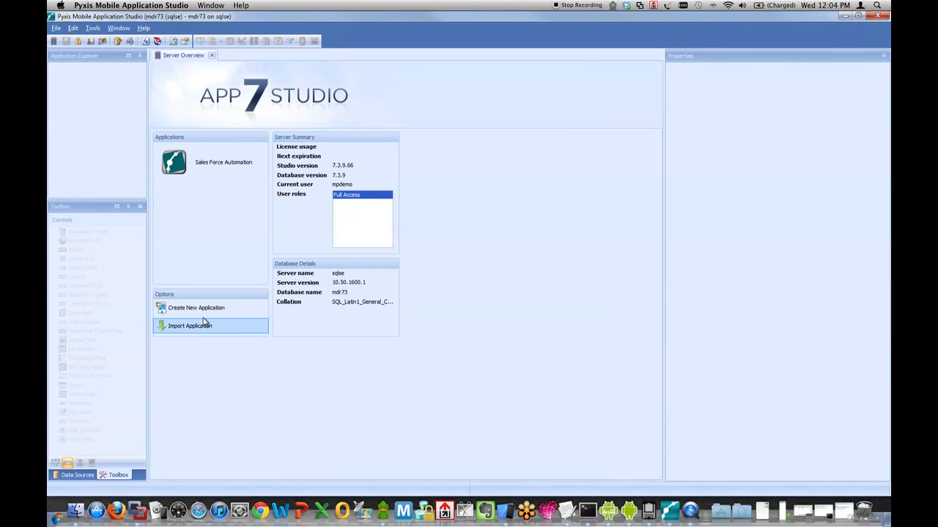
Create a new application and add a data source named 'Wine Data' using the REST plug-in.
left_click(196, 307)
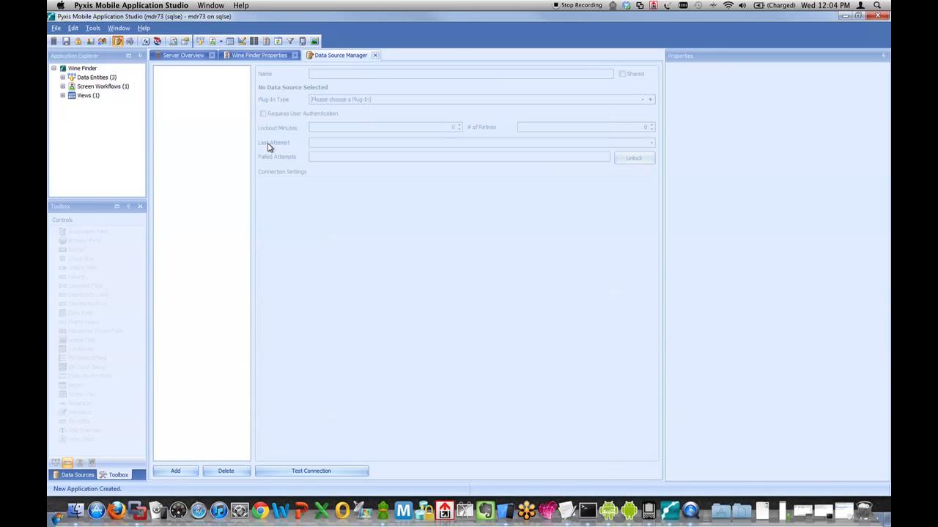
left_click(175, 471)
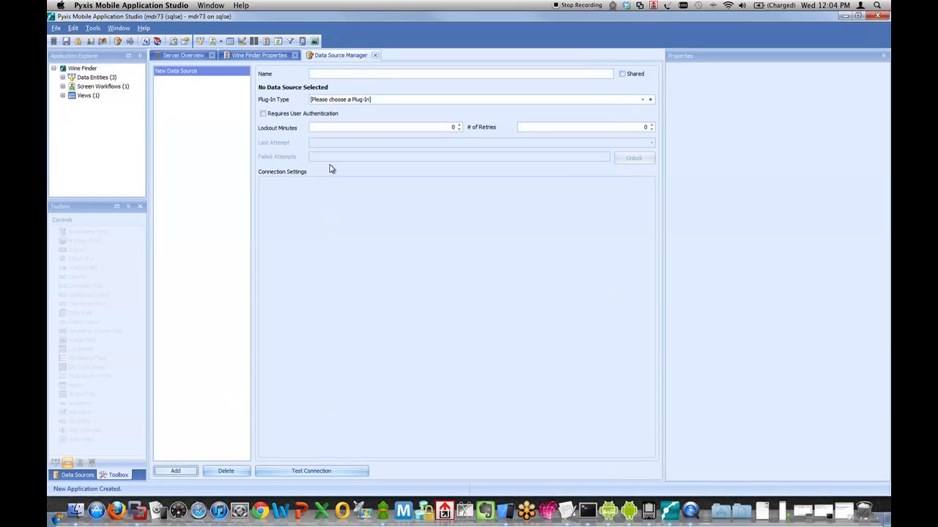
left_click(176, 471)
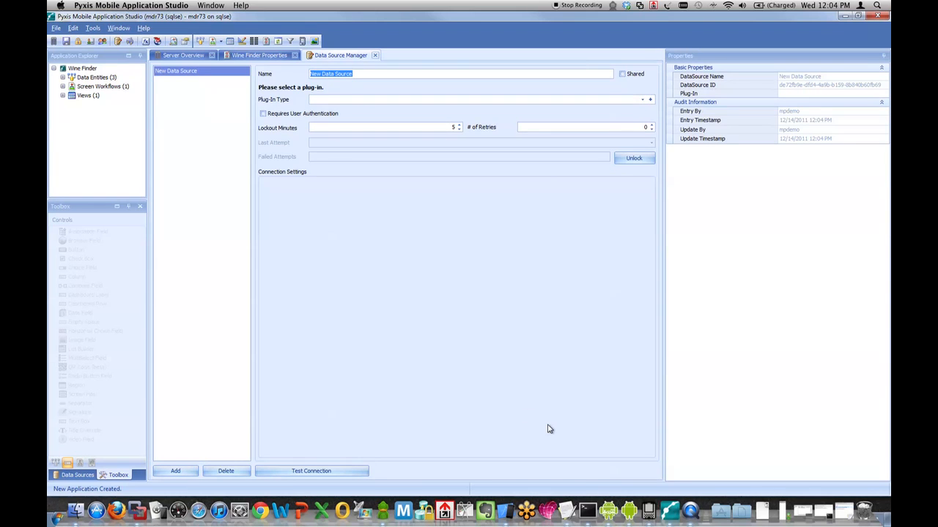
type("Wine Data")
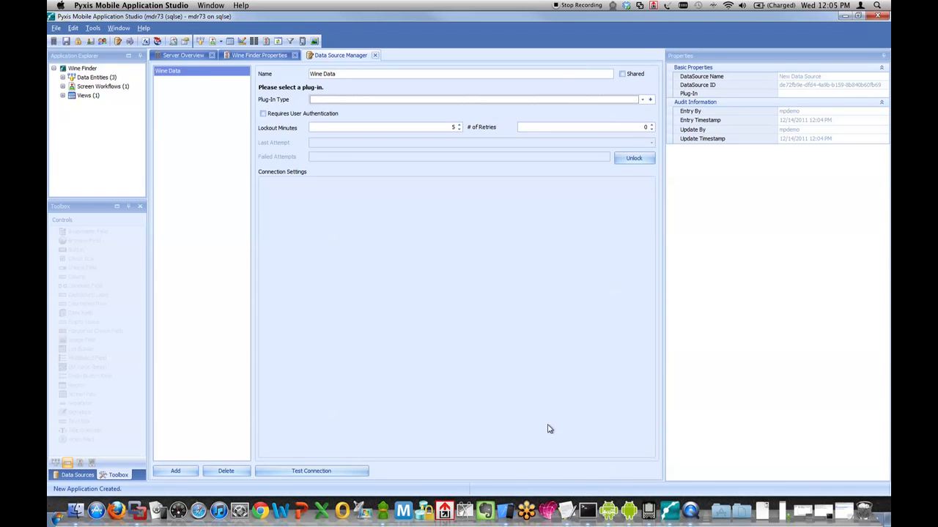
left_click(476, 99)
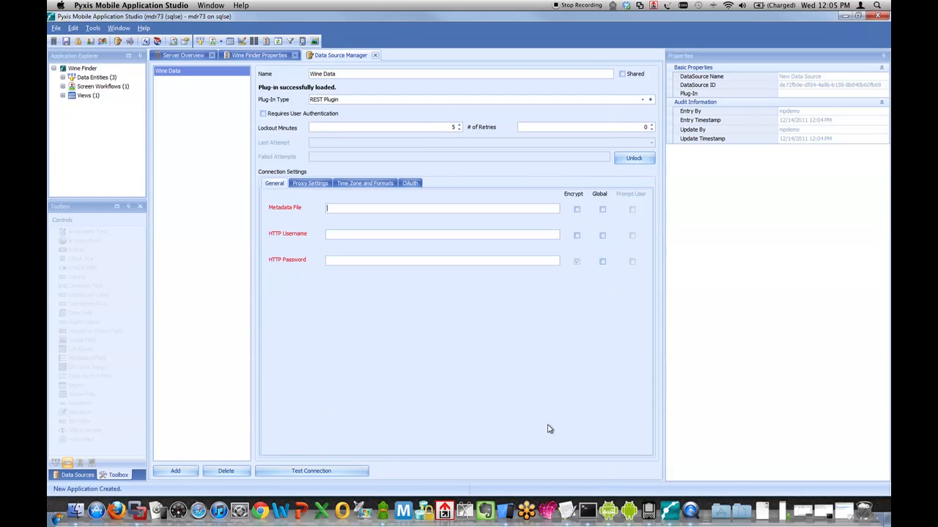
type("http:")
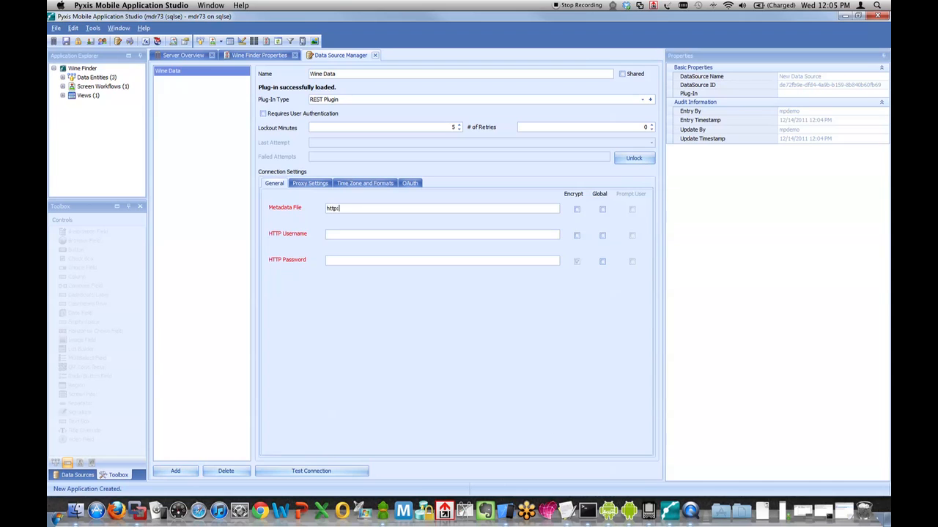
type("//pork.p")
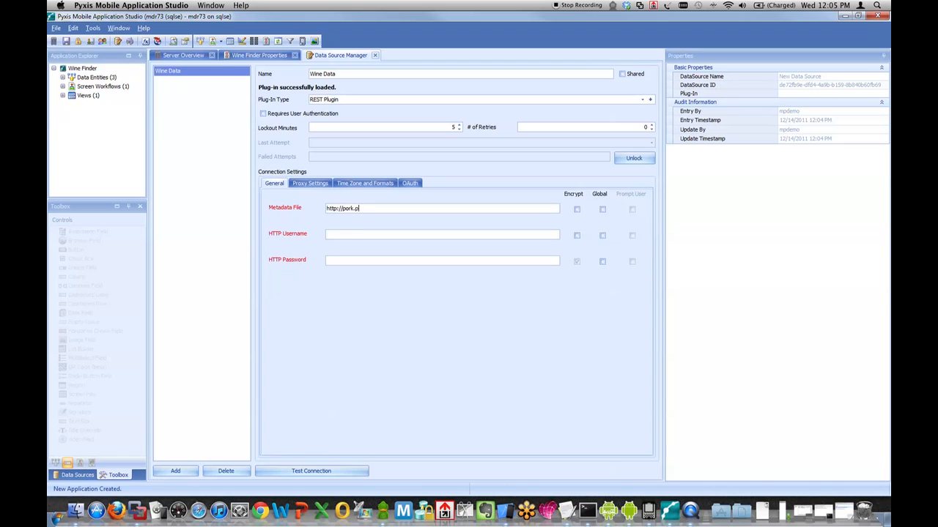
type("yxismobile.com/")
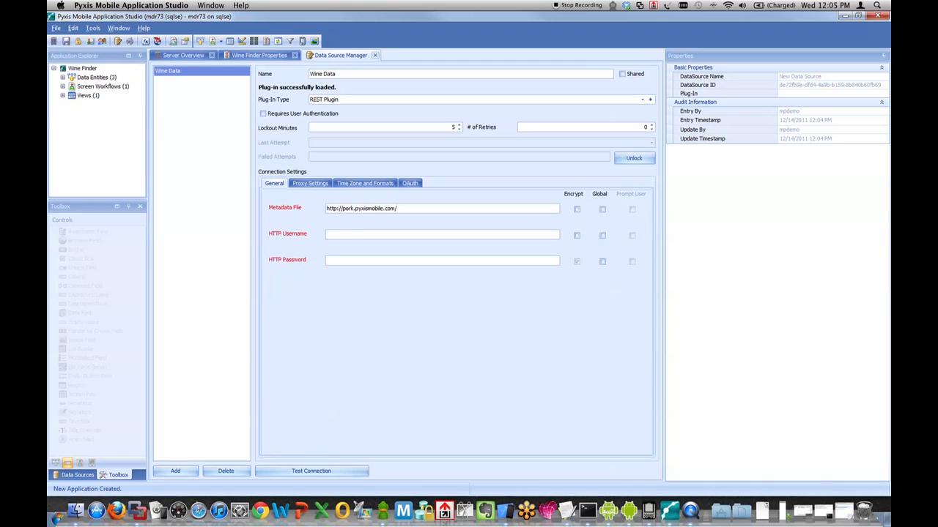
type("rest/WineRES")
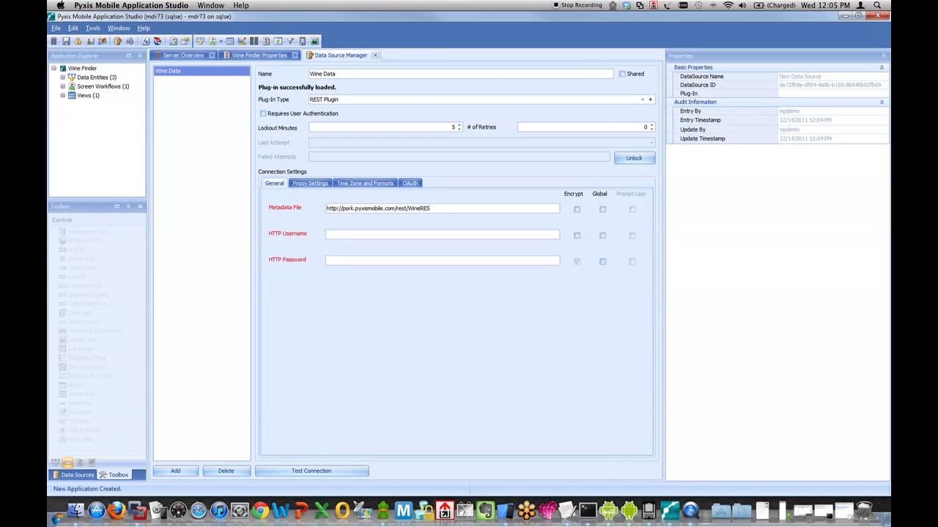
type("T.xml")
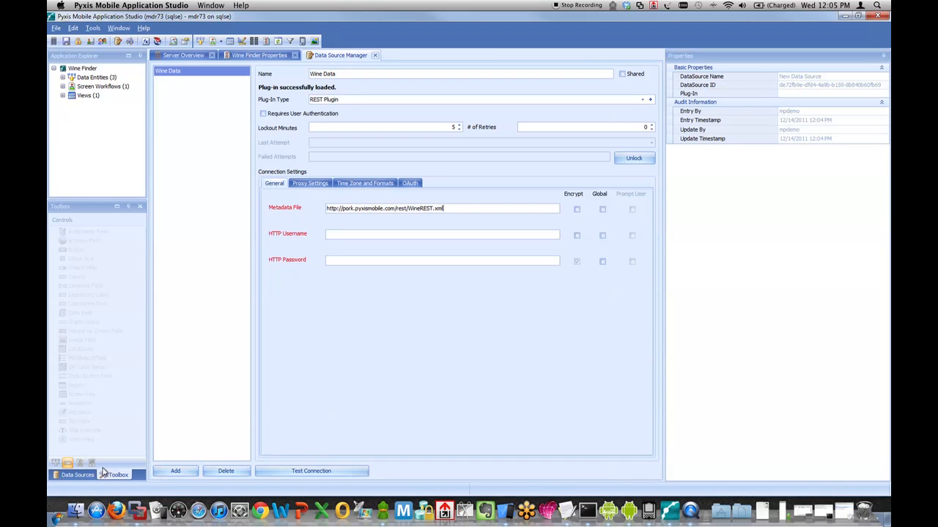
left_click(311, 471)
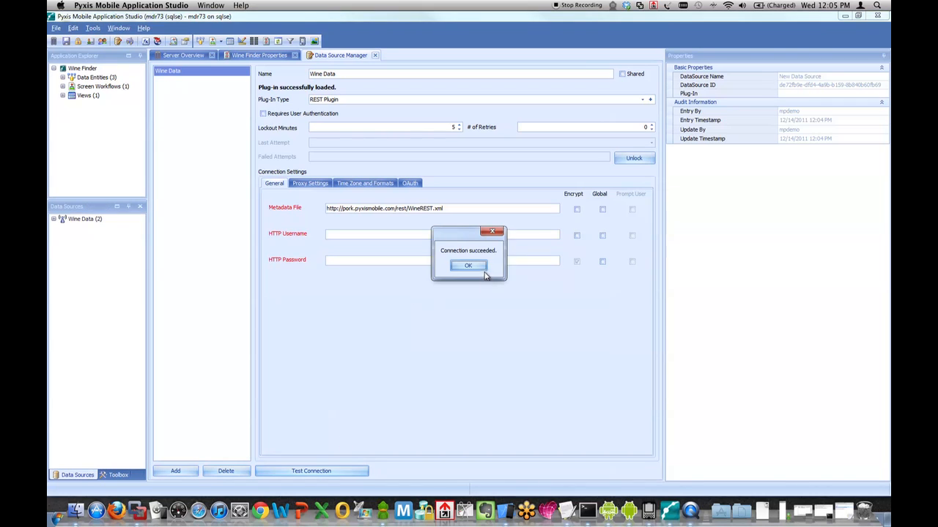
left_click(468, 265)
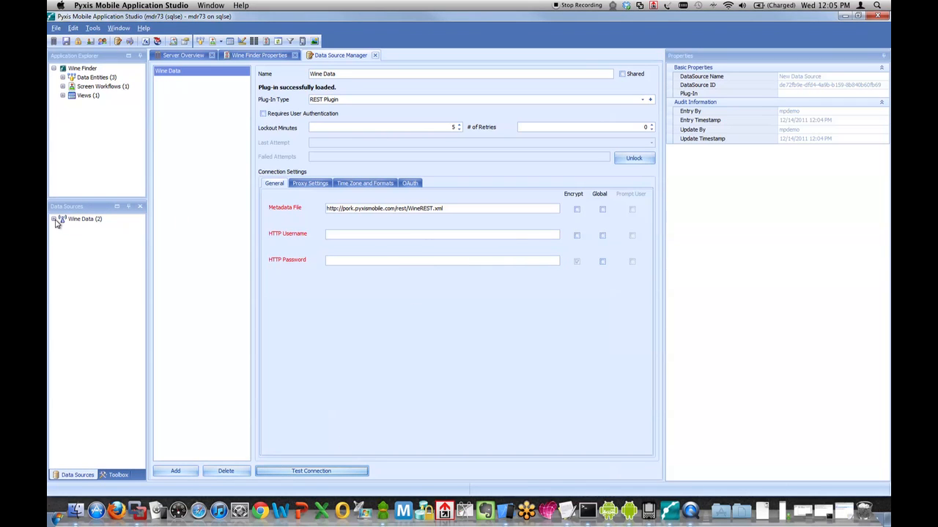
left_click(53, 219)
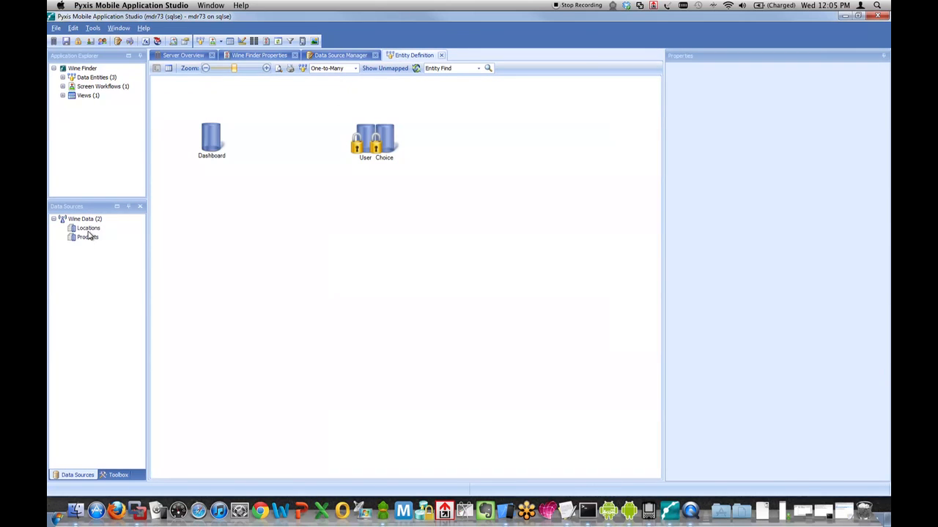
Drag Locations and Products onto the entity model and bring up actions to generate their screens.
left_click_drag(88, 228, 235, 252)
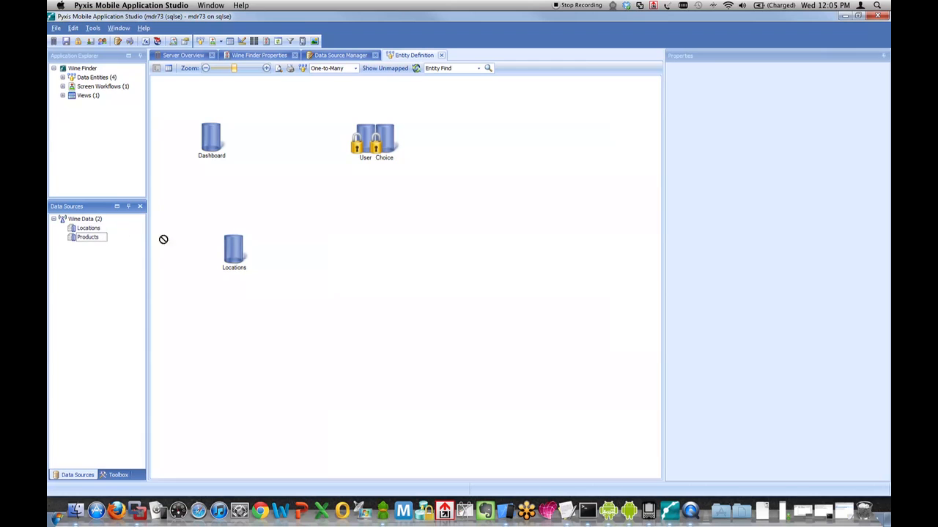
left_click_drag(88, 237, 273, 252)
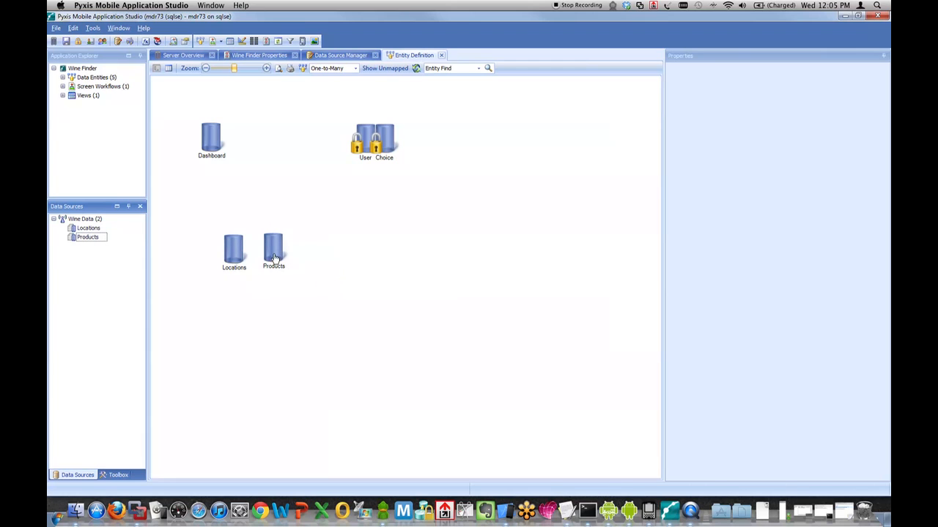
left_click(273, 249)
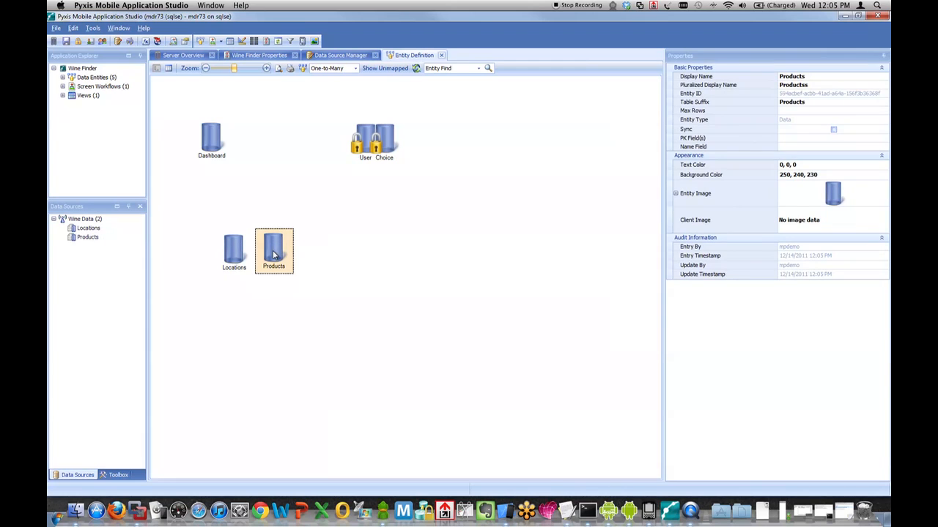
double_click(273, 252)
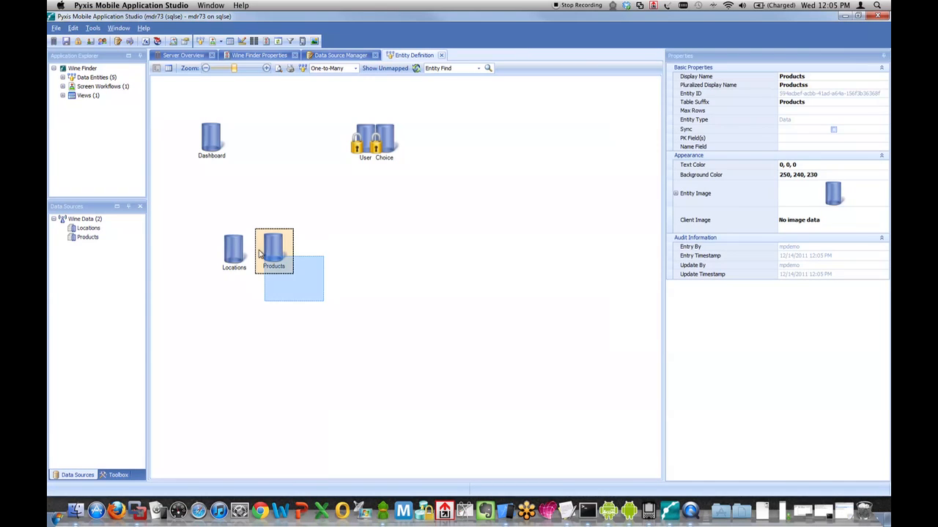
right_click(273, 252)
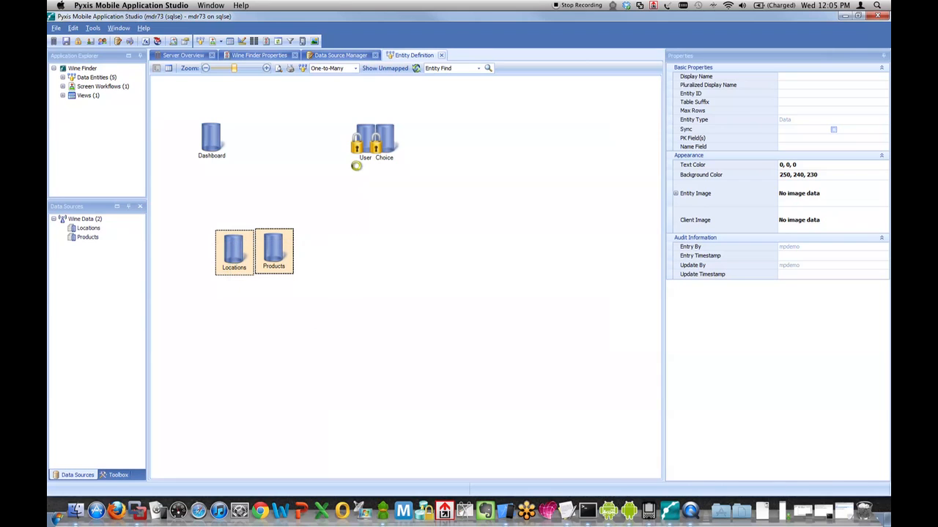
mouse_move(233, 69)
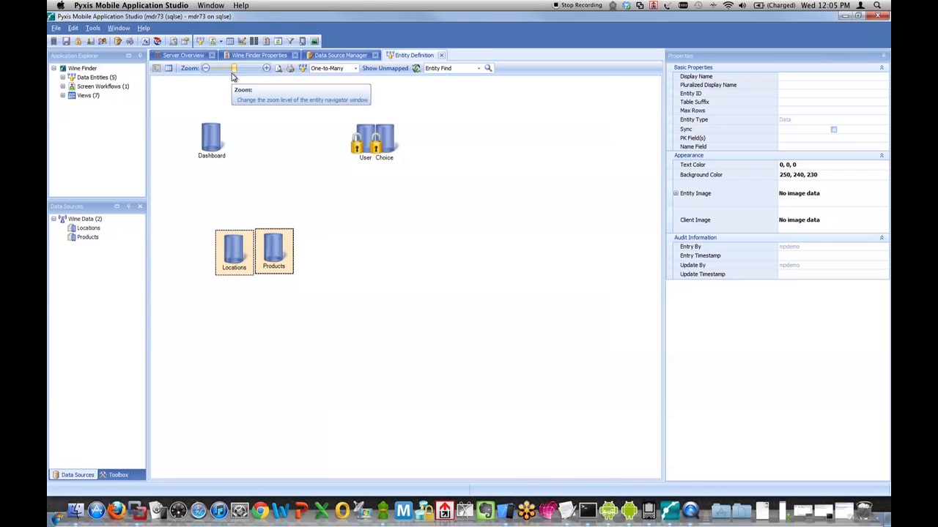
mouse_move(214, 41)
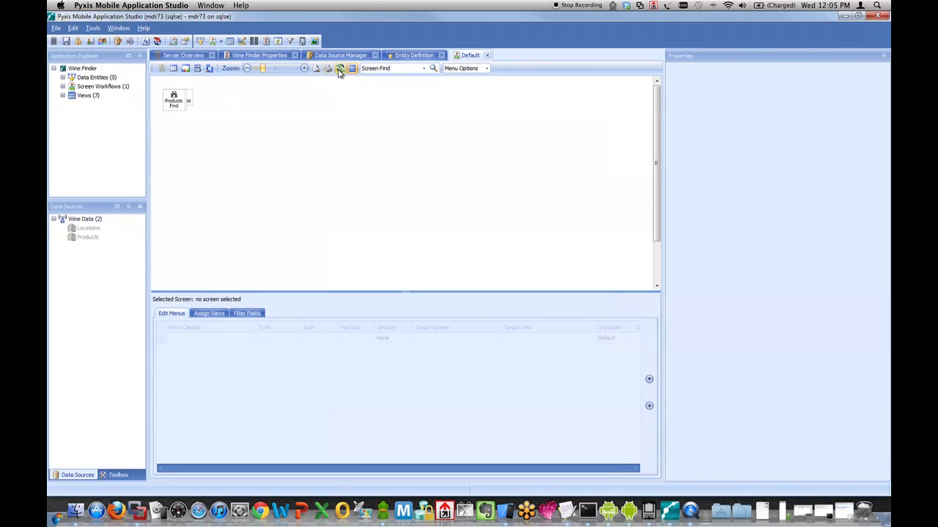
Auto-layout the generated screen workflow and review the Locations List screen's columns.
left_click(339, 69)
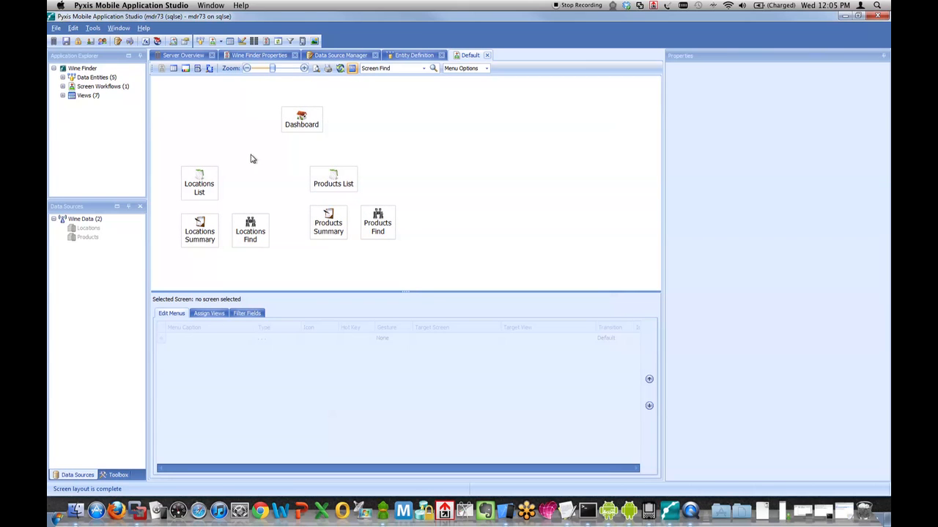
mouse_move(193, 182)
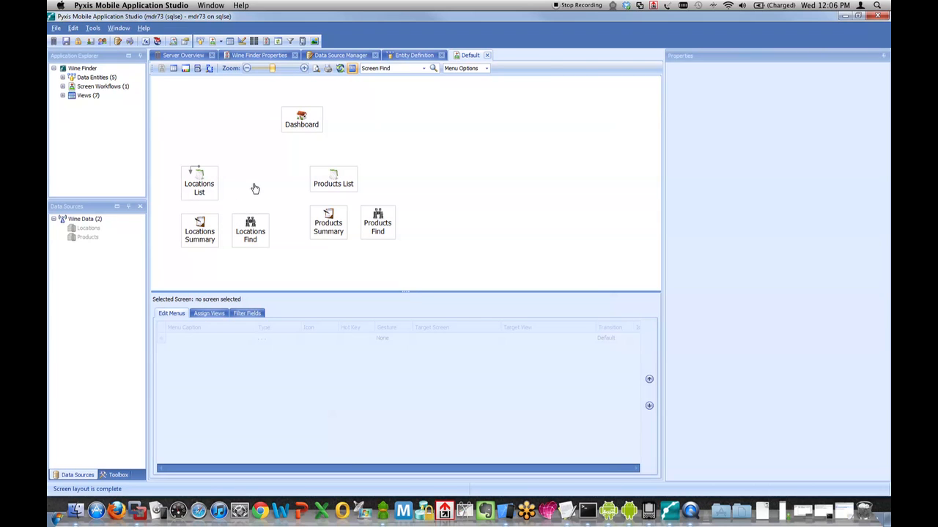
double_click(199, 181)
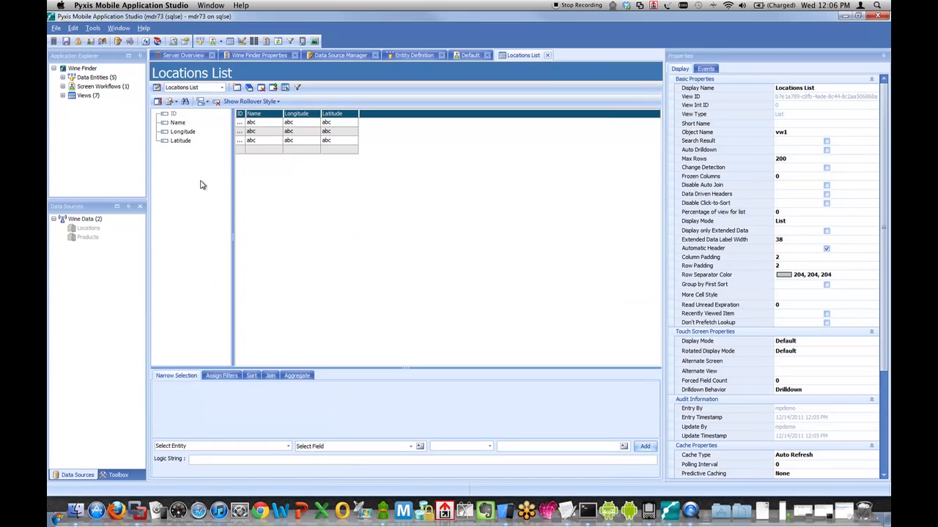
mouse_move(184, 132)
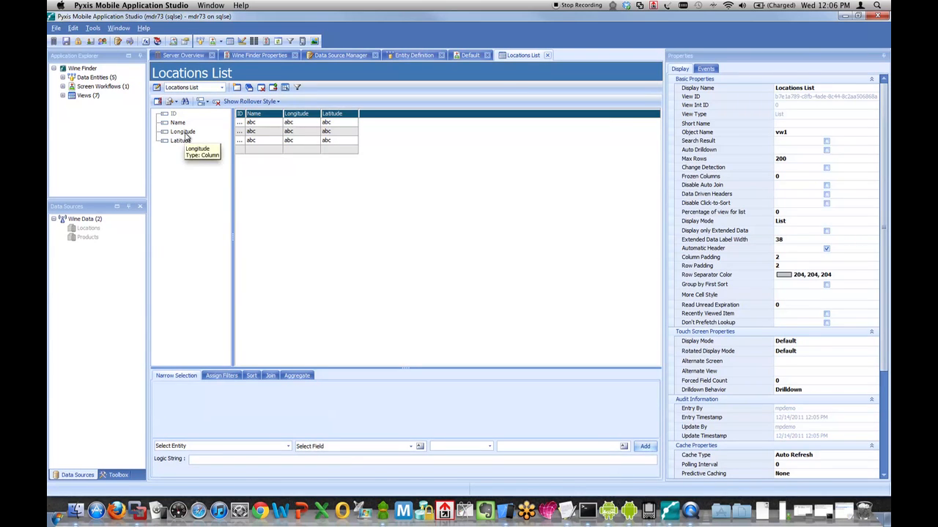
mouse_move(180, 141)
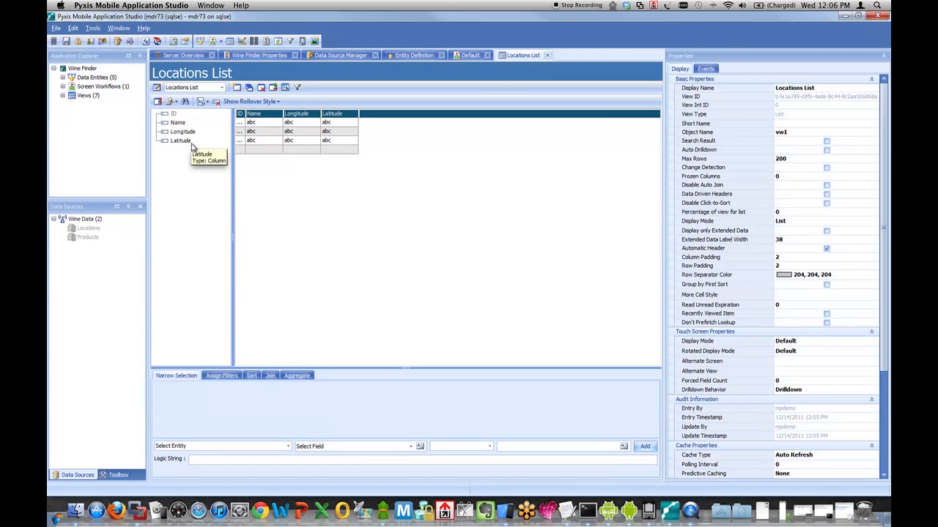
mouse_move(143, 100)
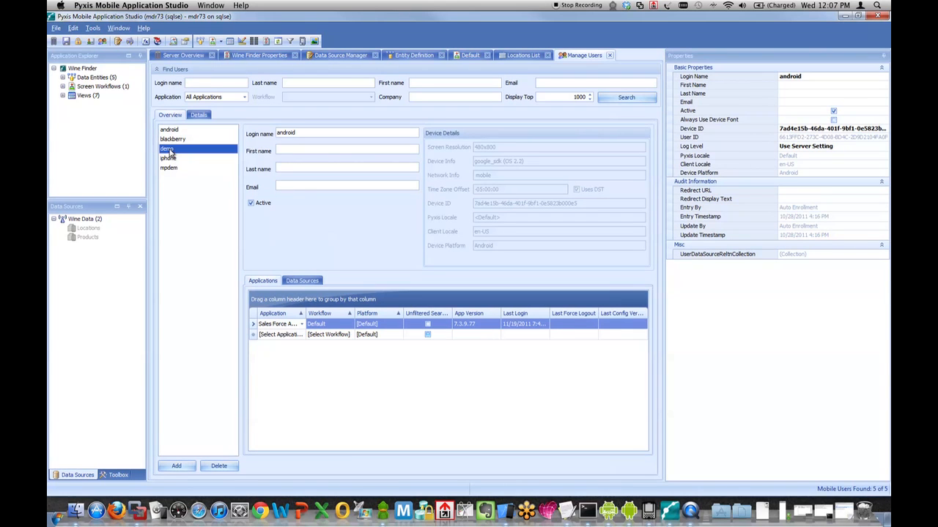
Assign New Application to the simulators' demo test user and commit the assignment.
left_click(301, 334)
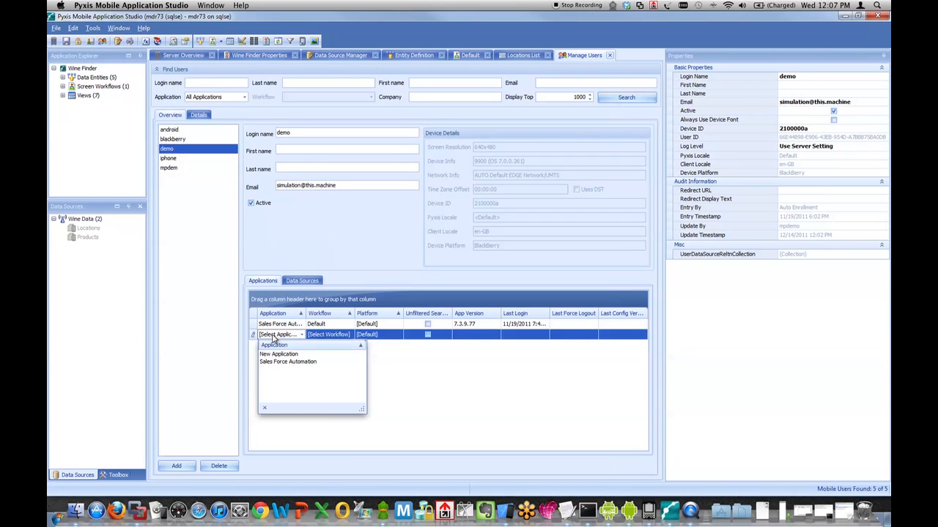
left_click(279, 353)
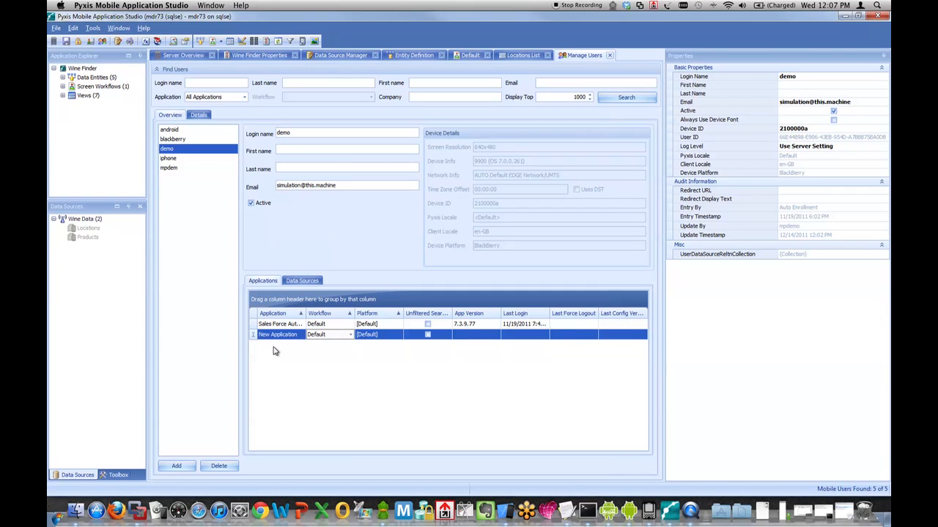
left_click(176, 466)
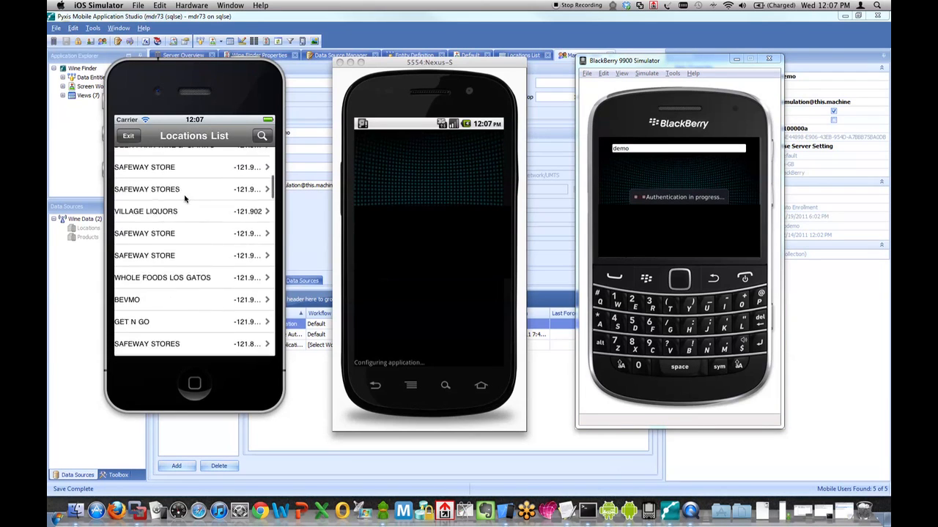
Scroll through the store names and coordinates in the simulators' Locations List.
scroll("down", 3)
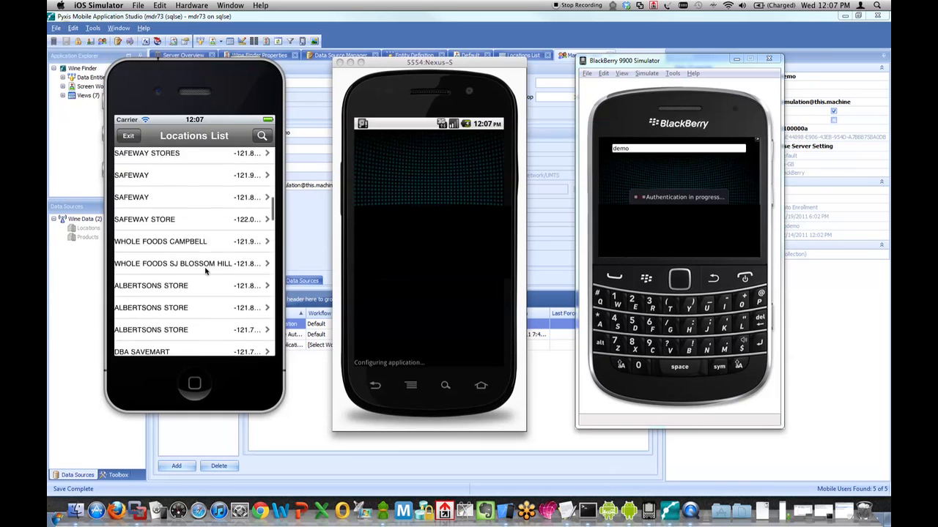
scroll("down", 3)
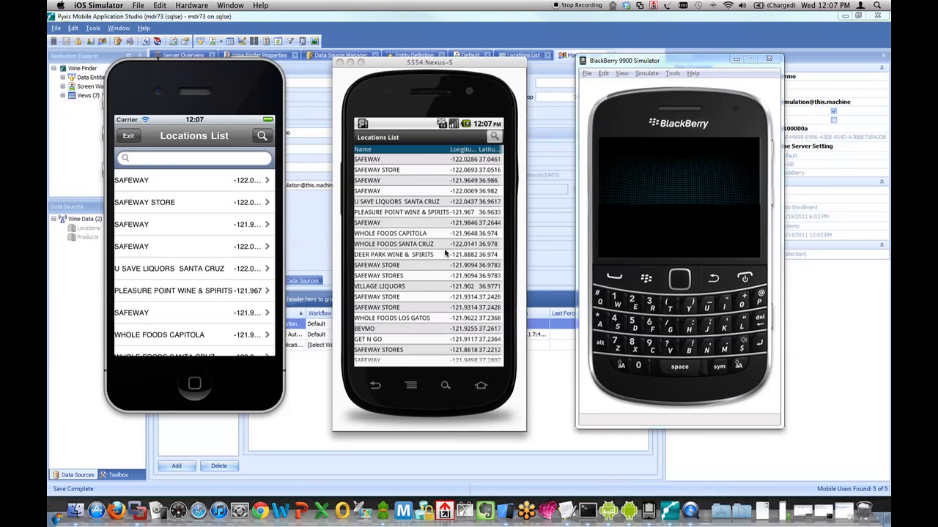
mouse_move(451, 255)
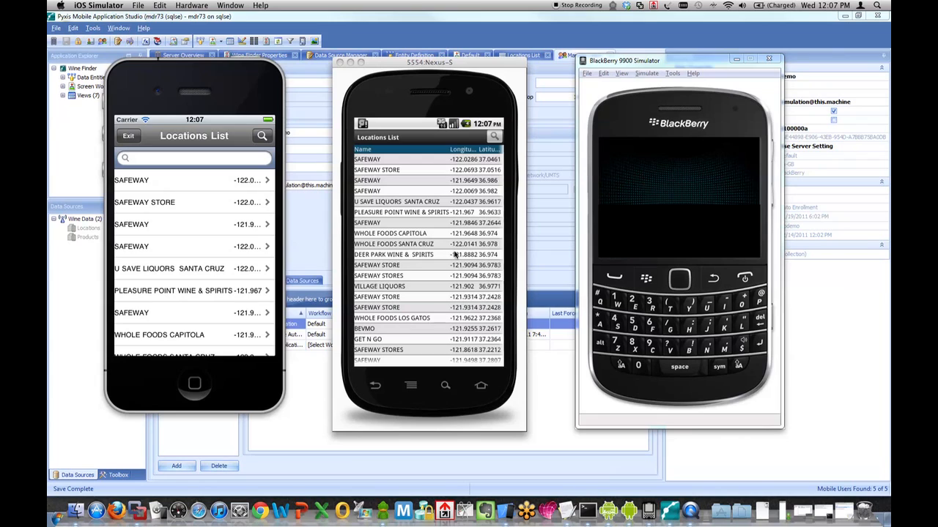
mouse_move(548, 258)
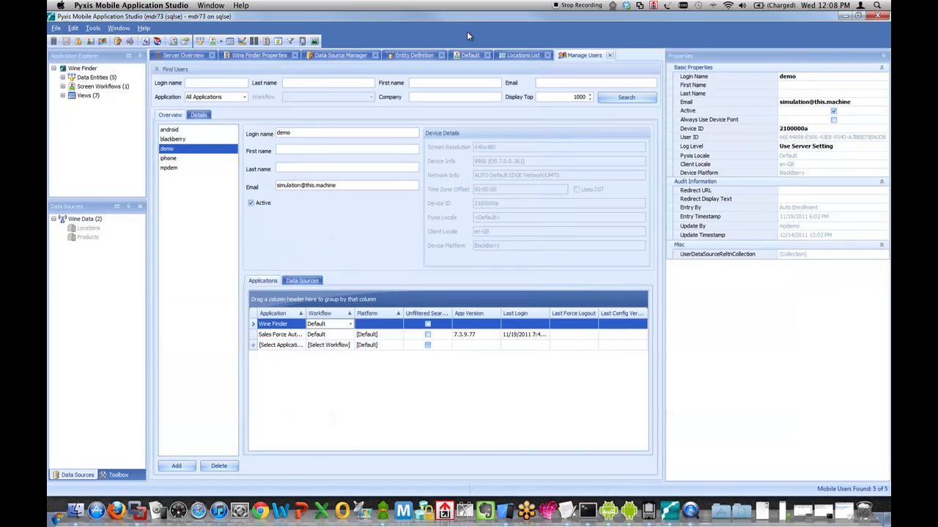
Set Locations List to Standard Map display and add the Name field to Extended Data.
left_click(523, 56)
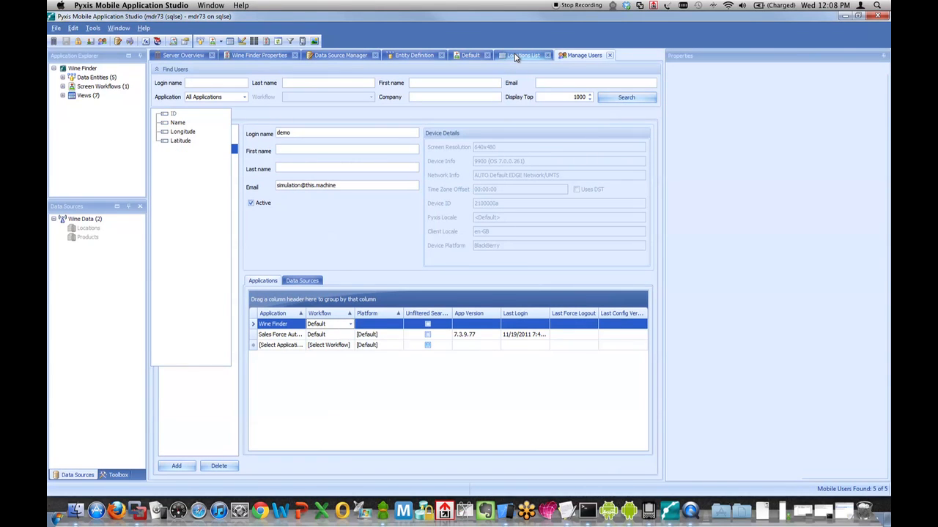
left_click(523, 56)
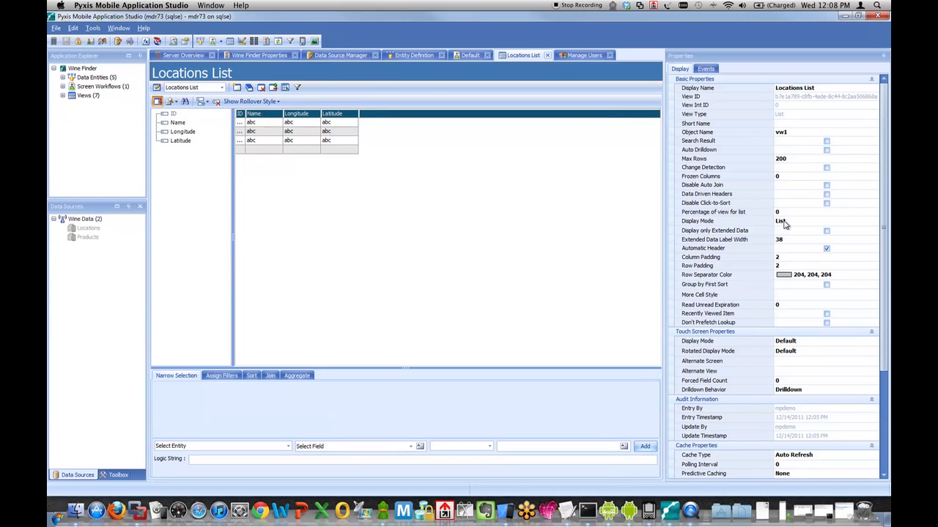
mouse_move(856, 225)
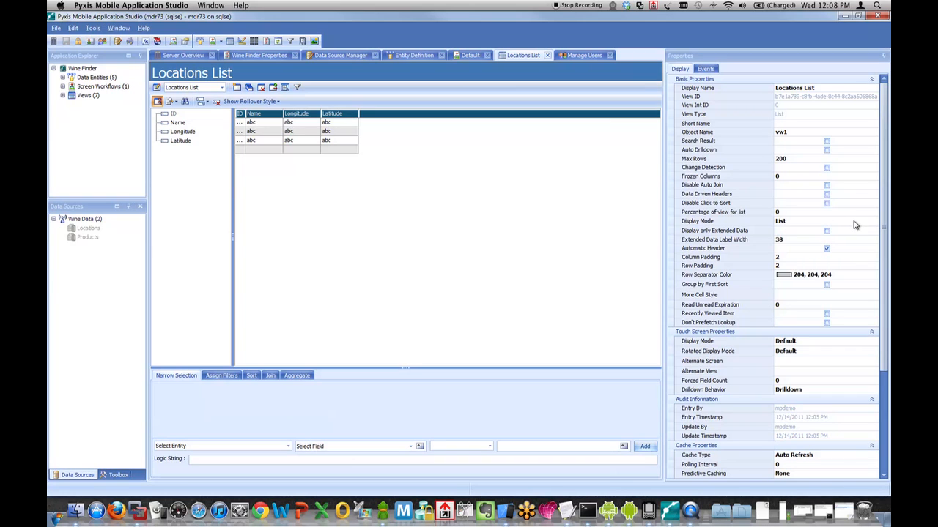
mouse_move(868, 226)
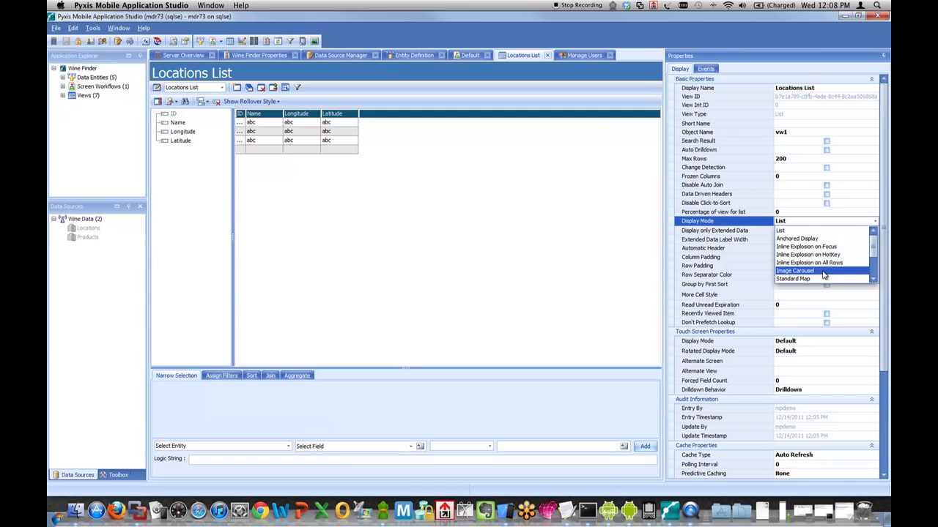
left_click(792, 279)
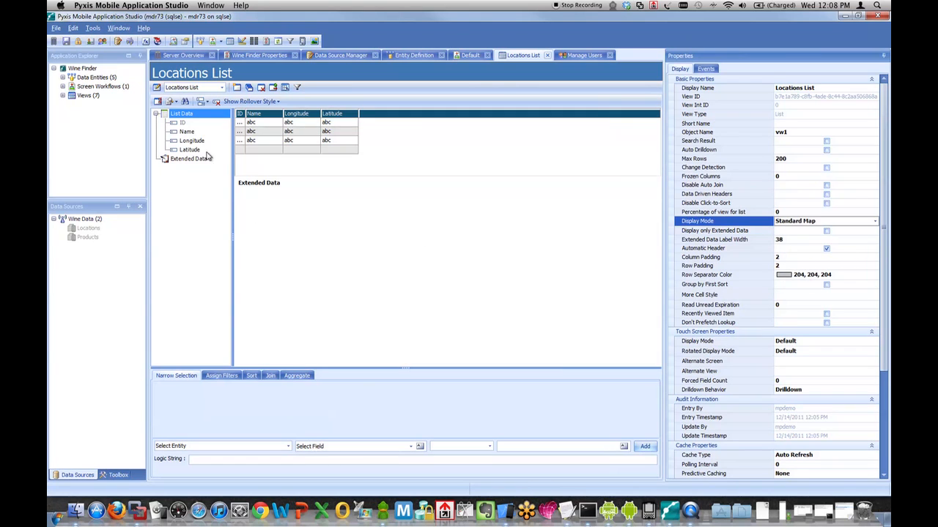
left_click(189, 158)
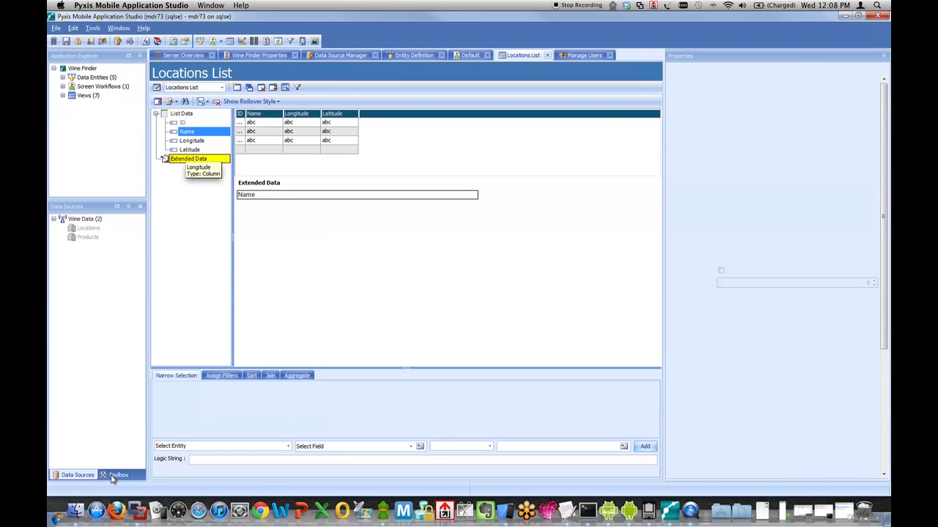
Add a Label control named 'GPS' to Extended Data with its Data set to a Calculation.
left_click(117, 474)
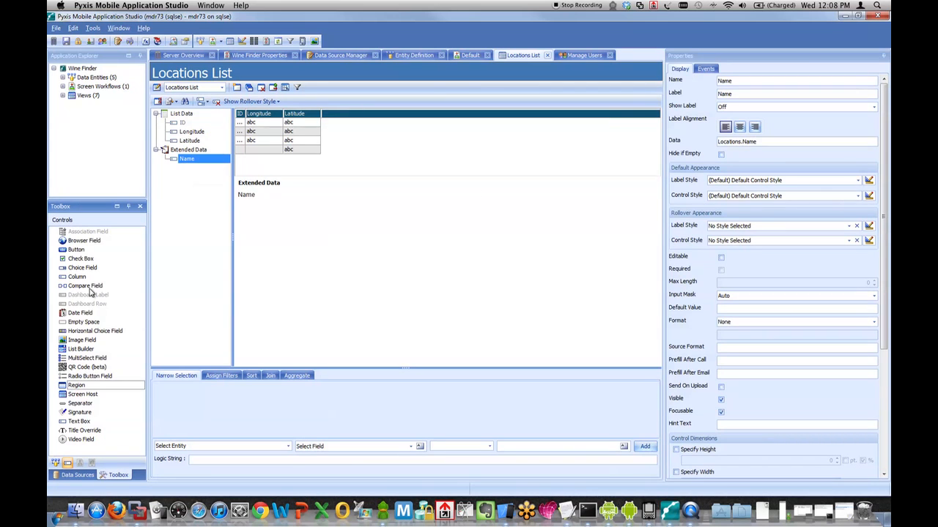
left_click(189, 150)
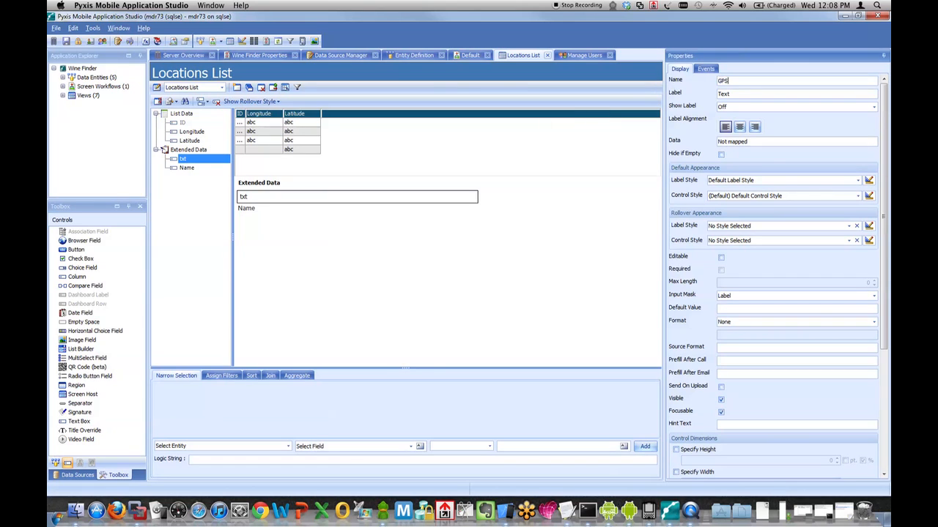
type("GPS")
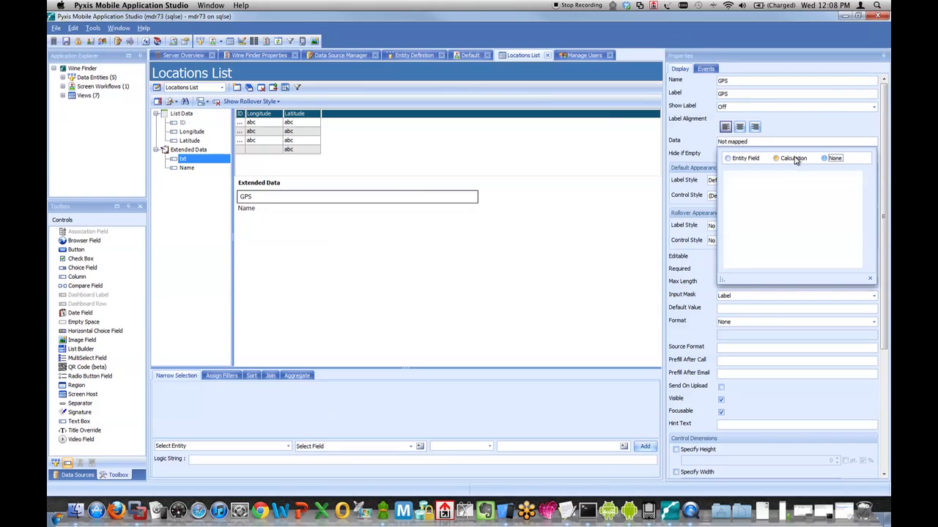
left_click(777, 158)
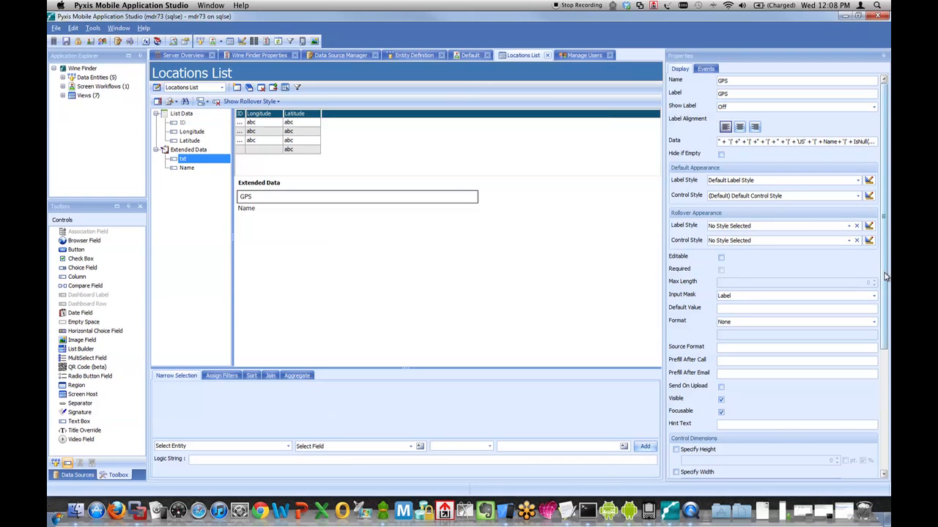
scroll("down", 3)
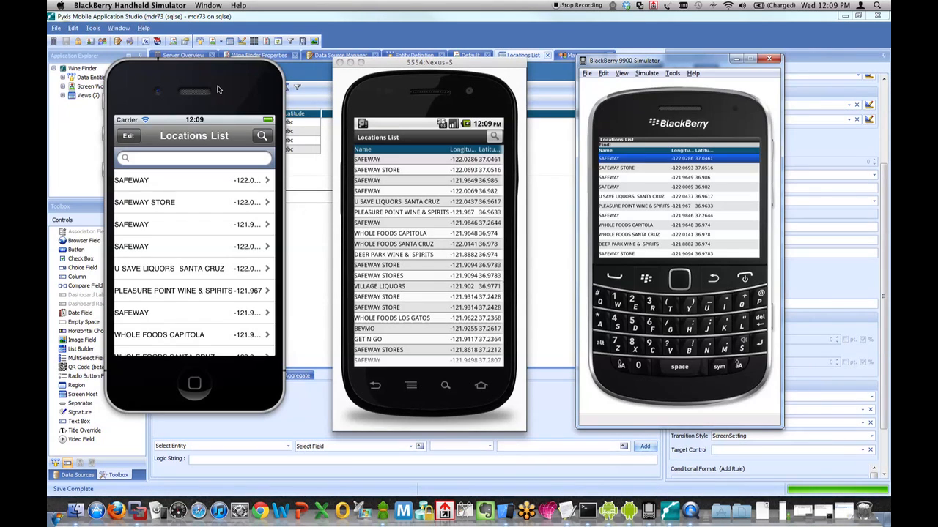
Refresh the configuration from the BlackBerry menu and sign back in on the iPhone simulator.
left_click(648, 280)
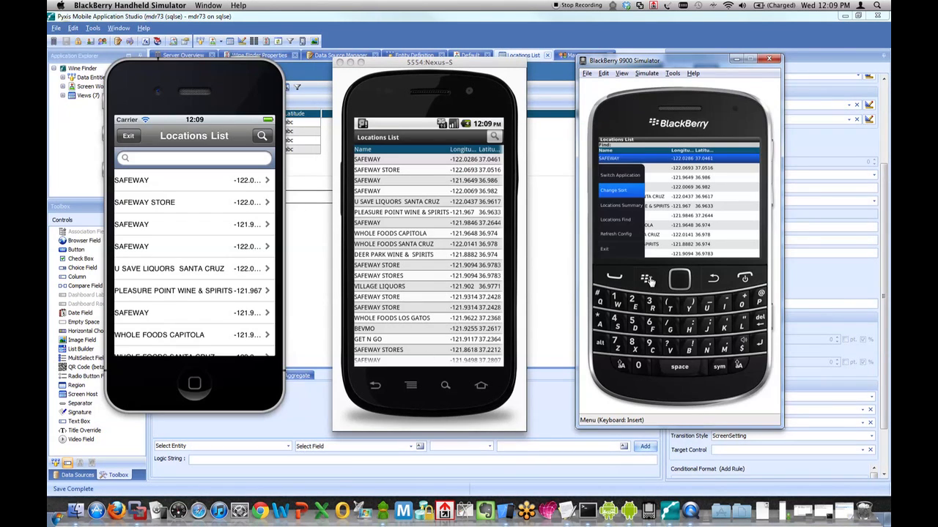
left_click(624, 234)
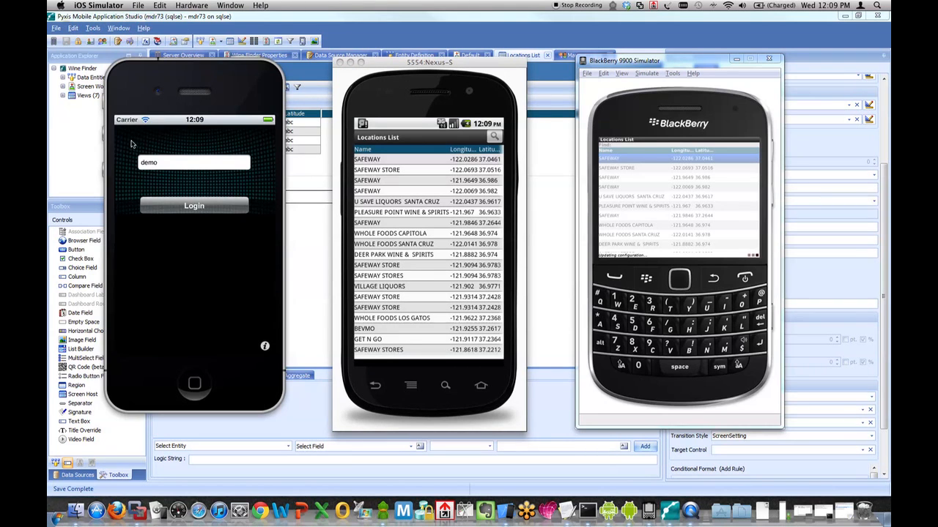
left_click(194, 205)
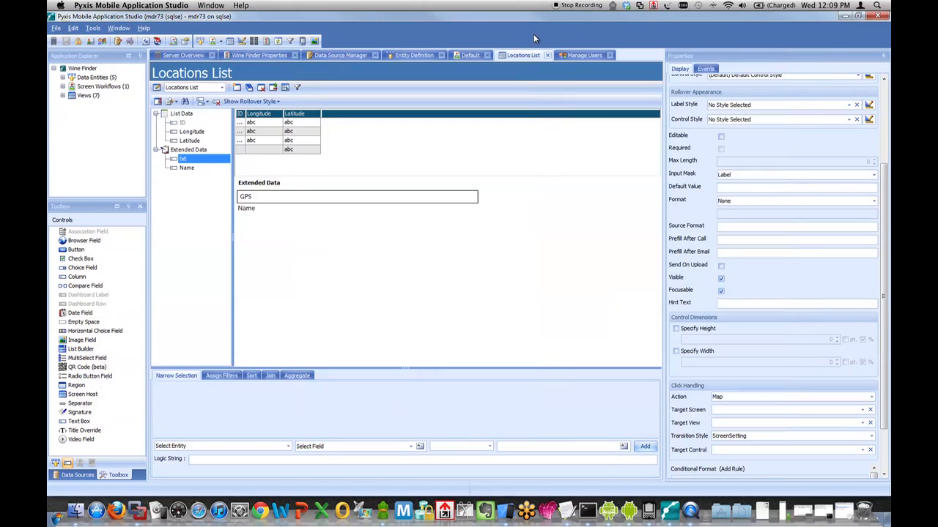
Add a new screen named 'Home' to the Default screen workflow.
left_click(469, 56)
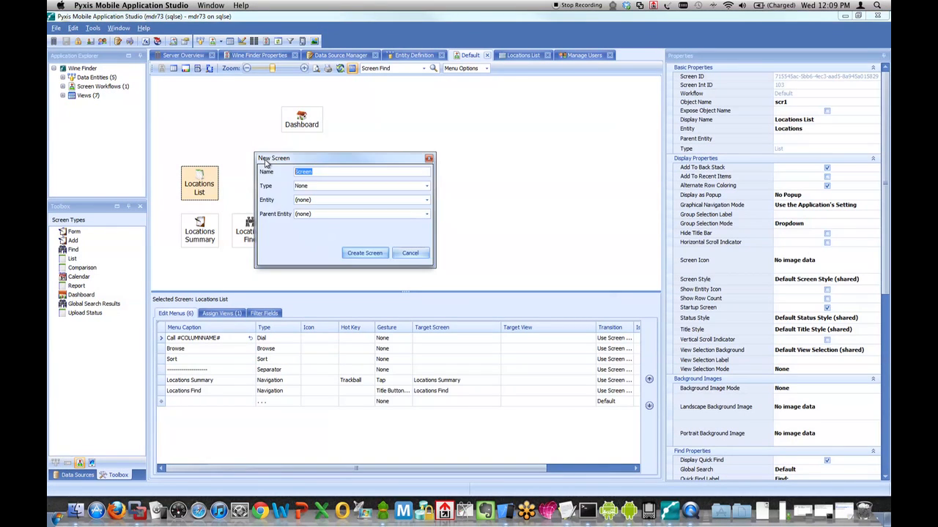
type("Home")
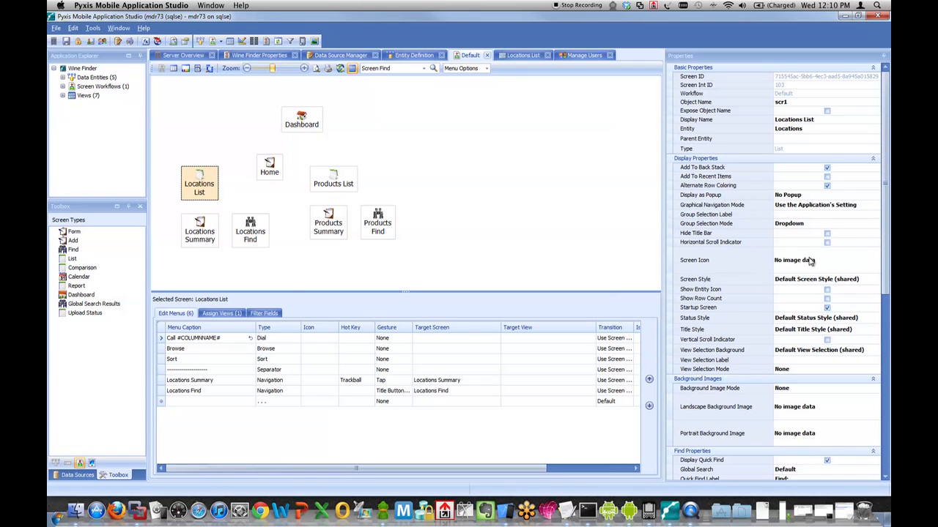
left_click(697, 308)
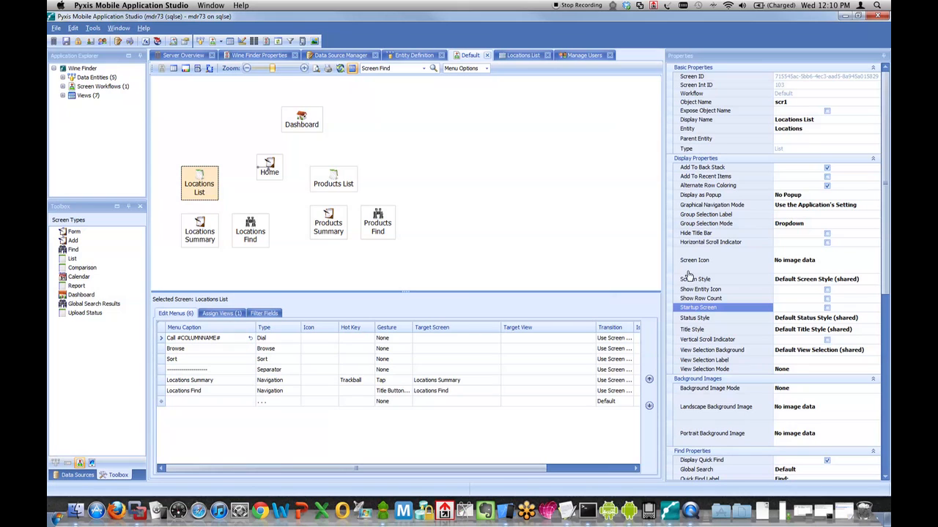
mouse_move(738, 284)
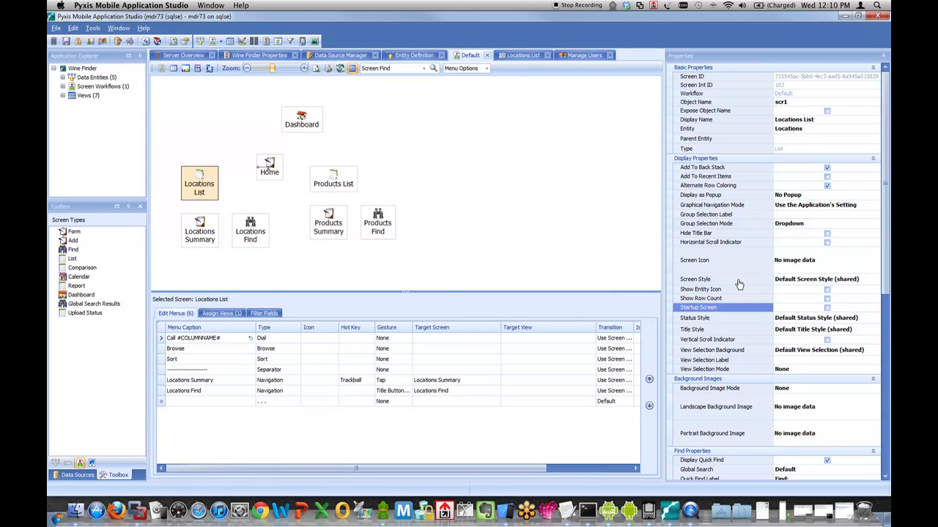
Mark Home as the Startup Screen and set its Data Refresh behaviour in Properties.
left_click(270, 164)
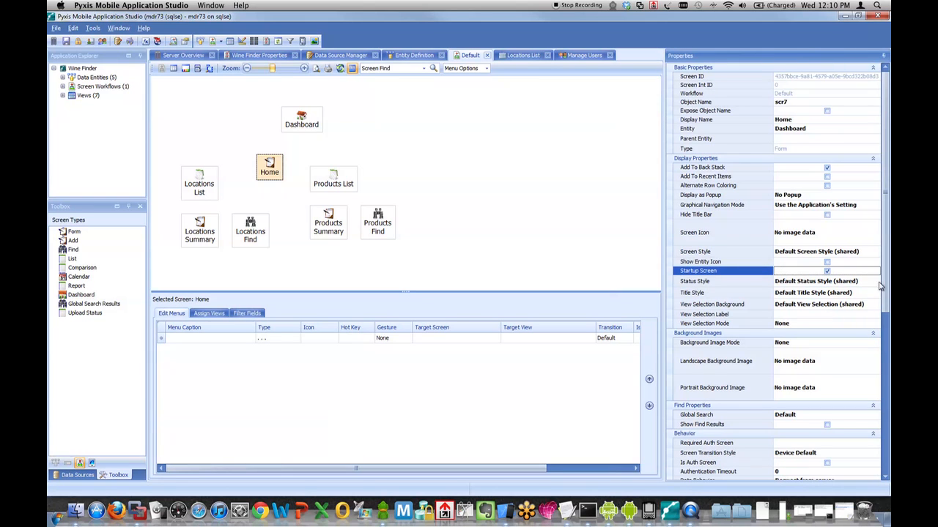
scroll("down", 3)
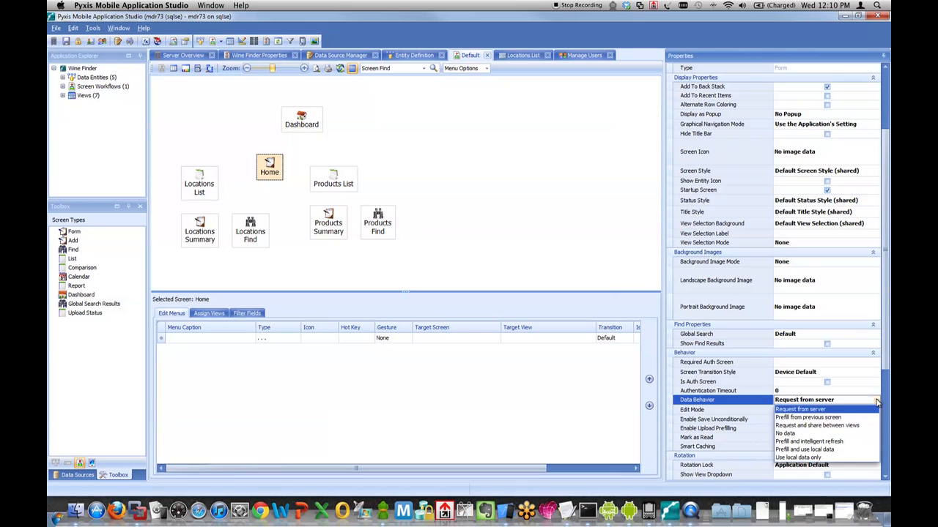
left_click(784, 433)
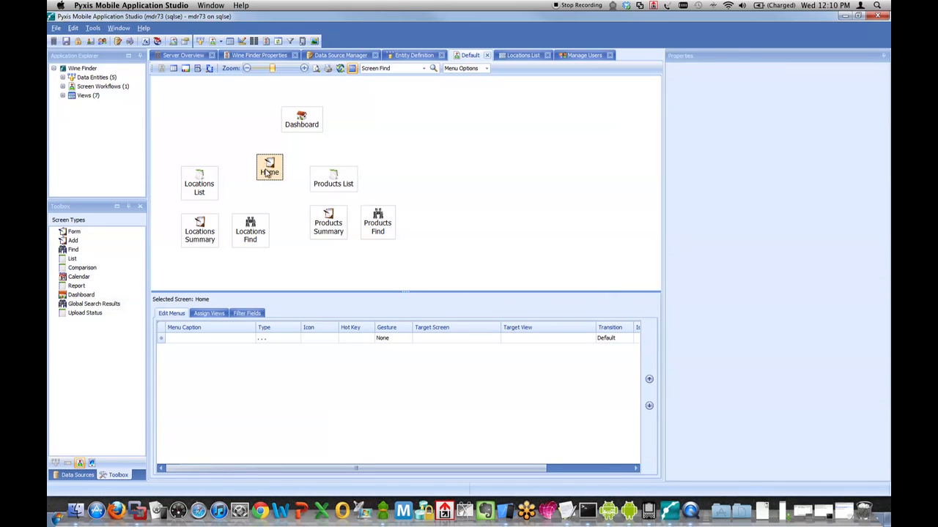
Create a form view for Home with a View Map button targeting the map screen.
double_click(270, 167)
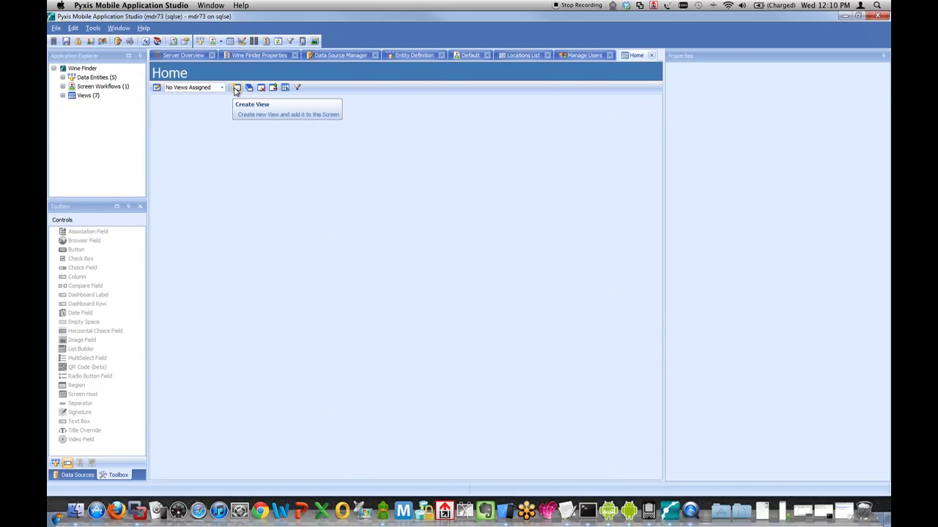
left_click(238, 87)
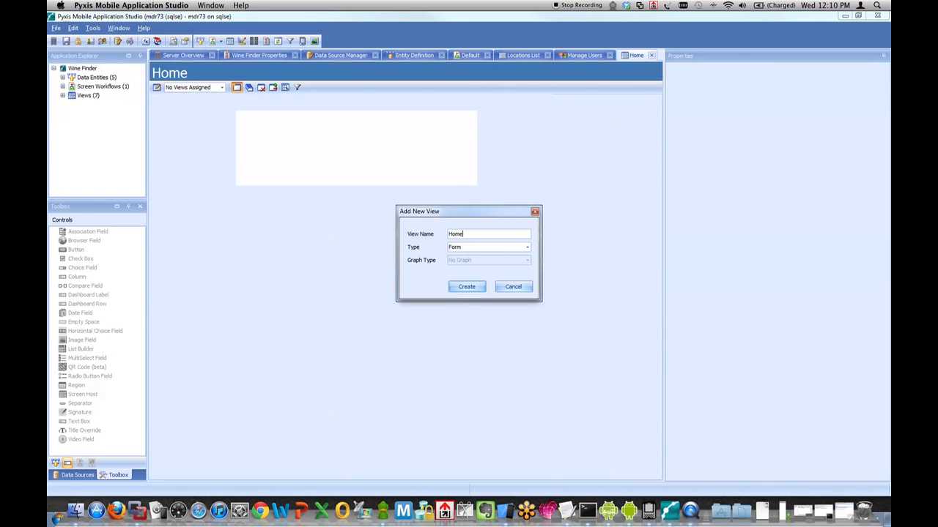
left_click(466, 286)
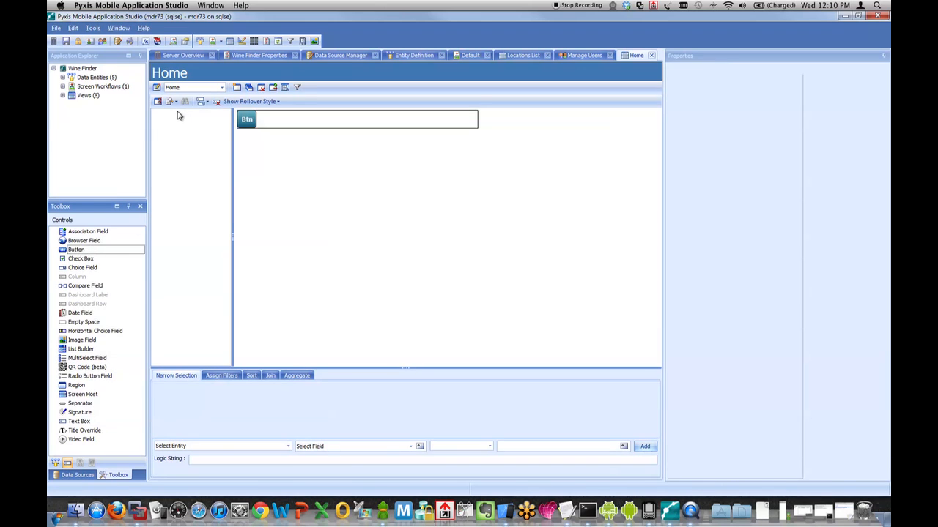
left_click(246, 119)
type("View Map")
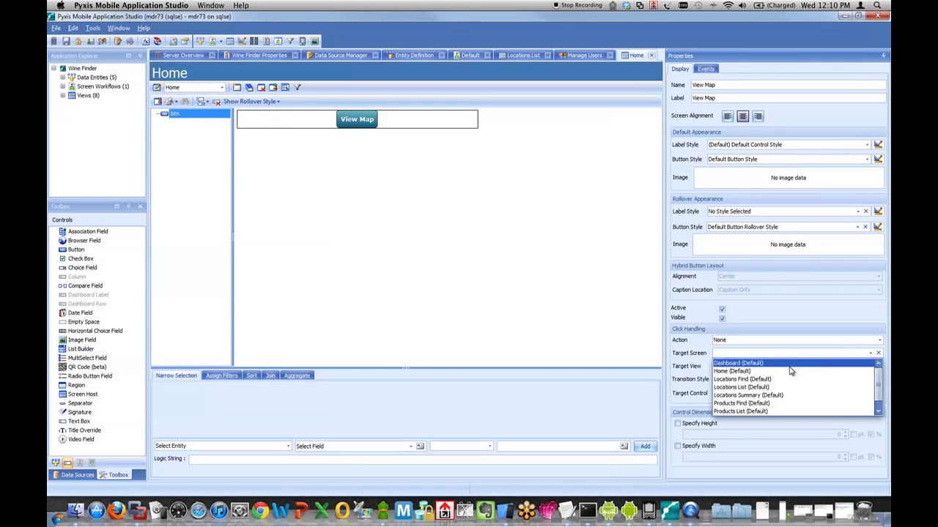
left_click(741, 386)
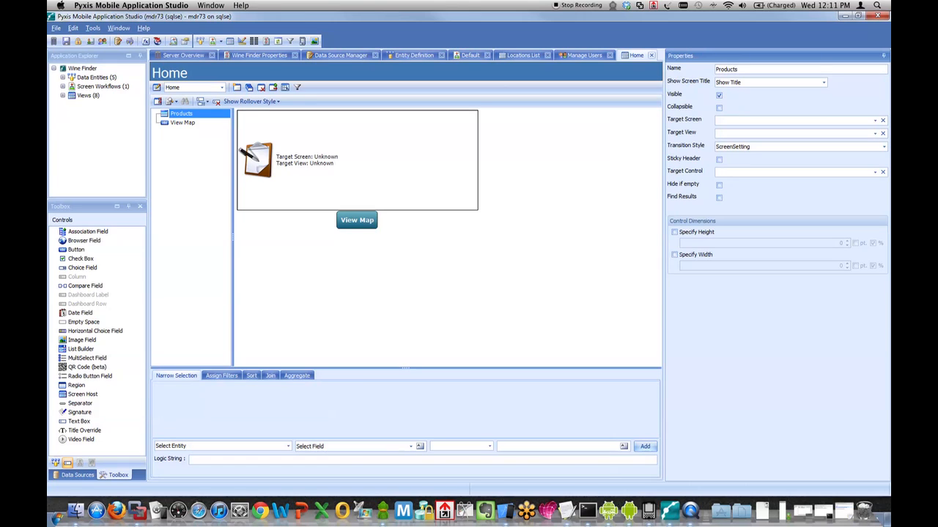
Make the untitled Products item open Products List (Default) with fixed height 75 and width 100.
left_click(823, 82)
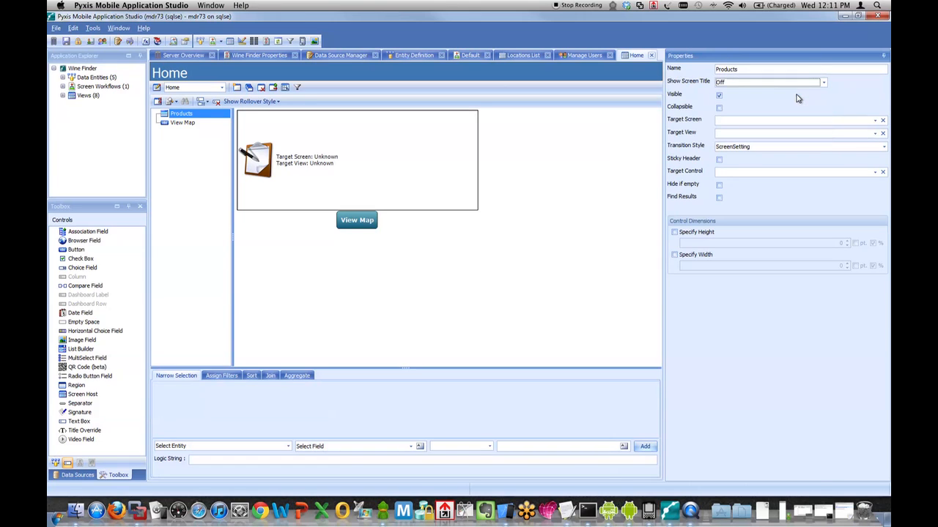
left_click(876, 120)
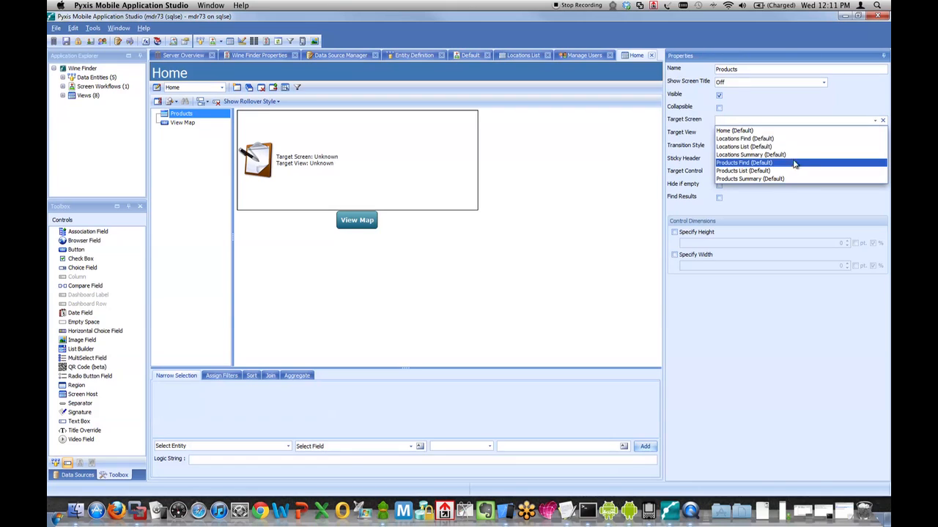
left_click(743, 170)
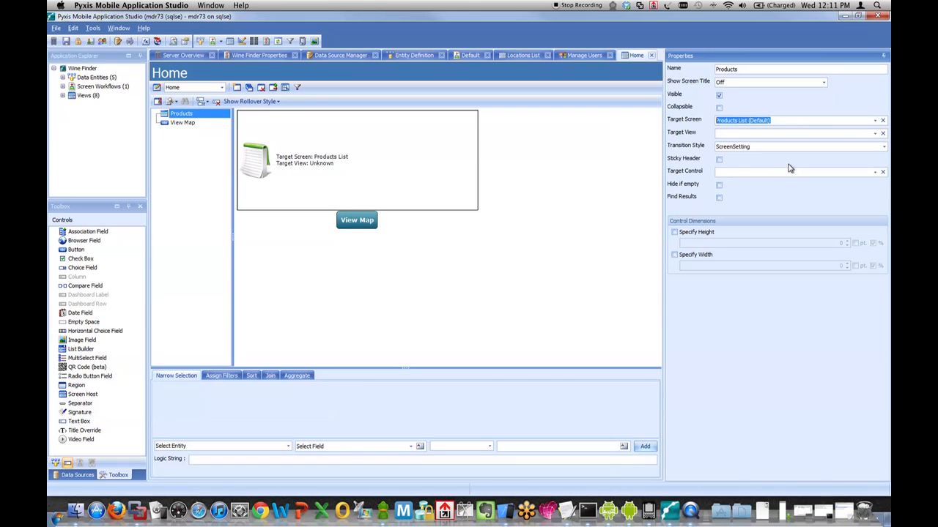
left_click(673, 232)
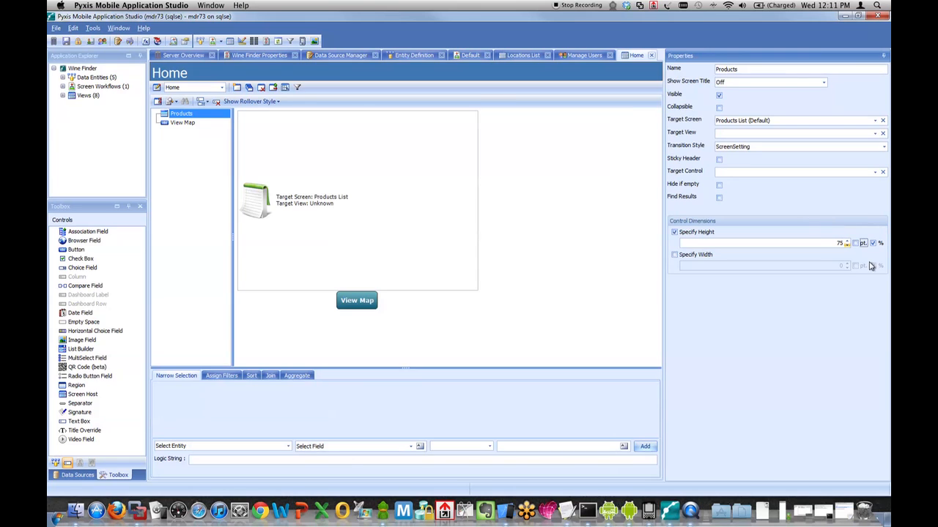
left_click(674, 255)
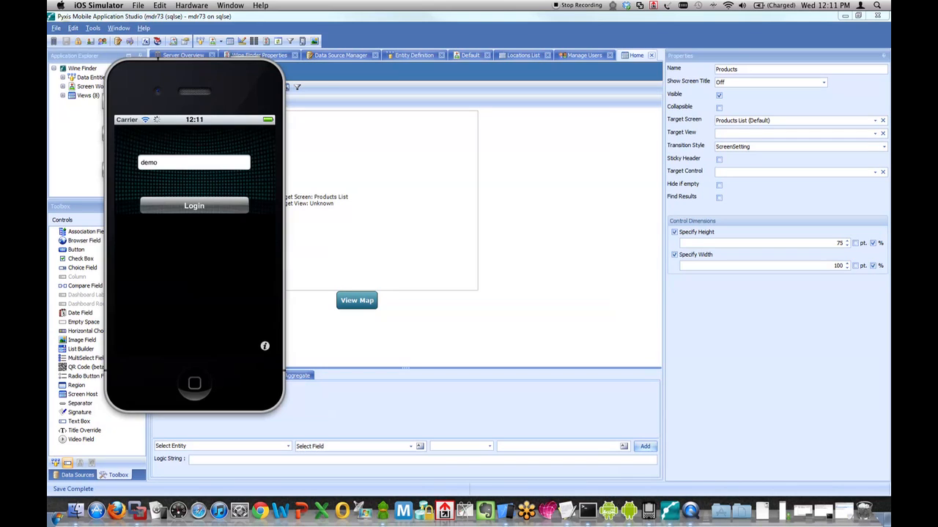
Log in to Wine Finder on the iPhone, view the store map and go back Home.
left_click(194, 205)
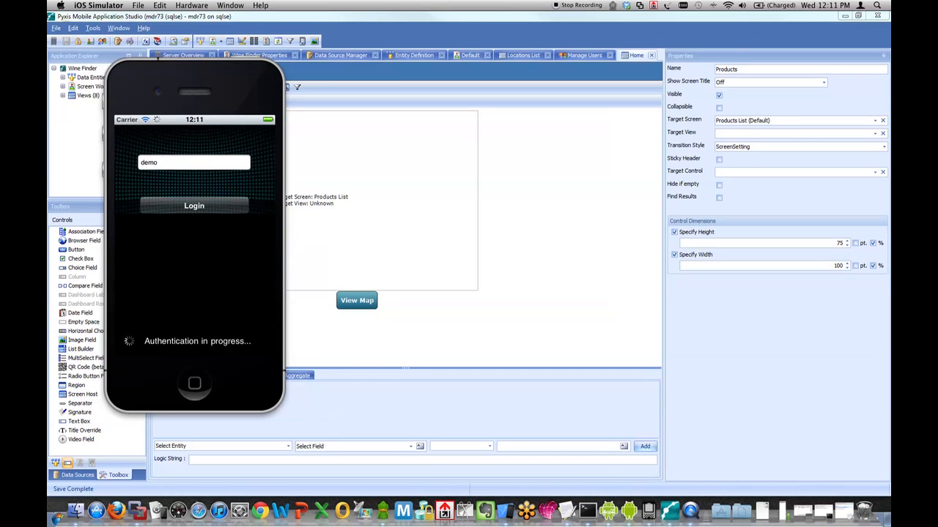
left_click(193, 205)
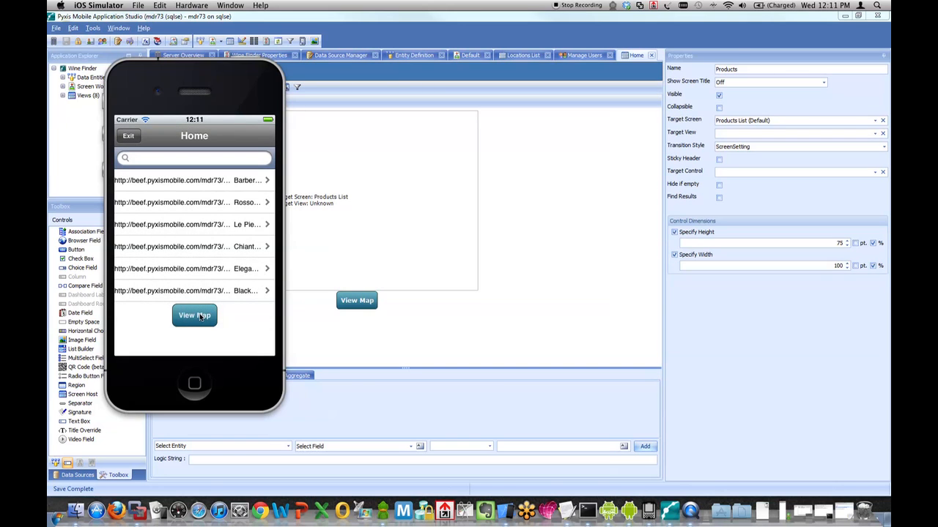
left_click(193, 315)
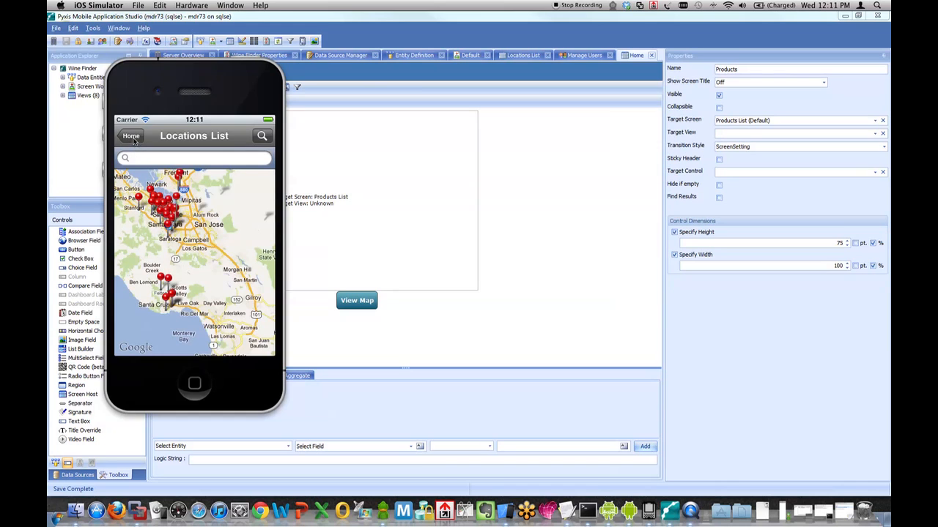
left_click(130, 135)
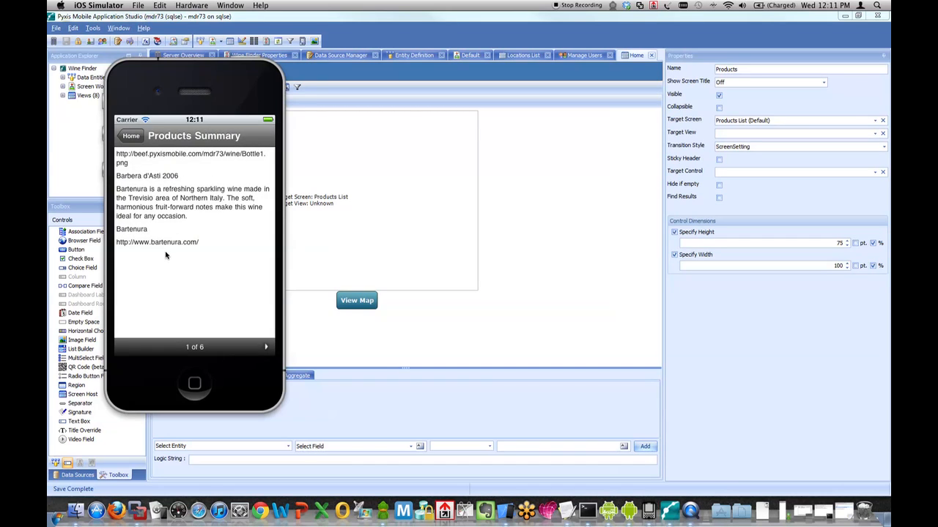
Return from a Products Summary to Home and switch back to the studio designer.
left_click(132, 134)
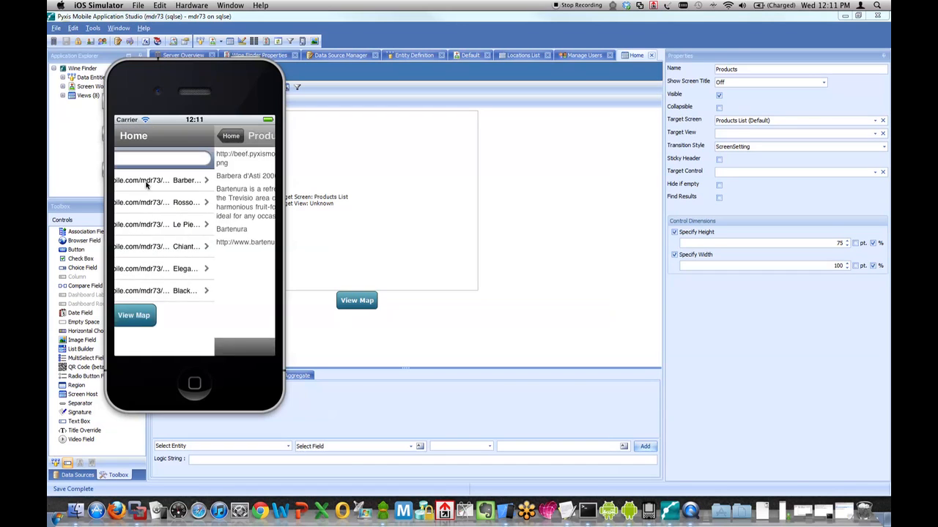
left_click(231, 135)
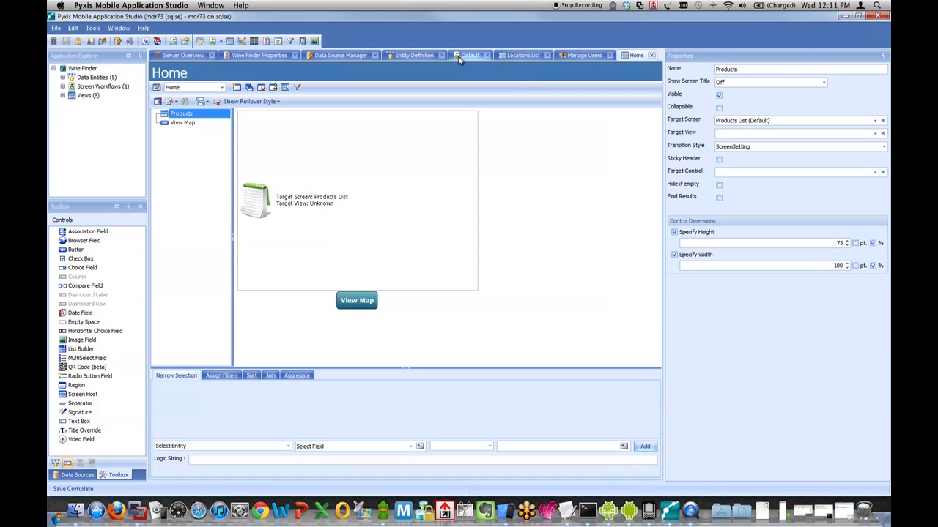
Open the Products List view for editing from the workflow diagram.
left_click(469, 55)
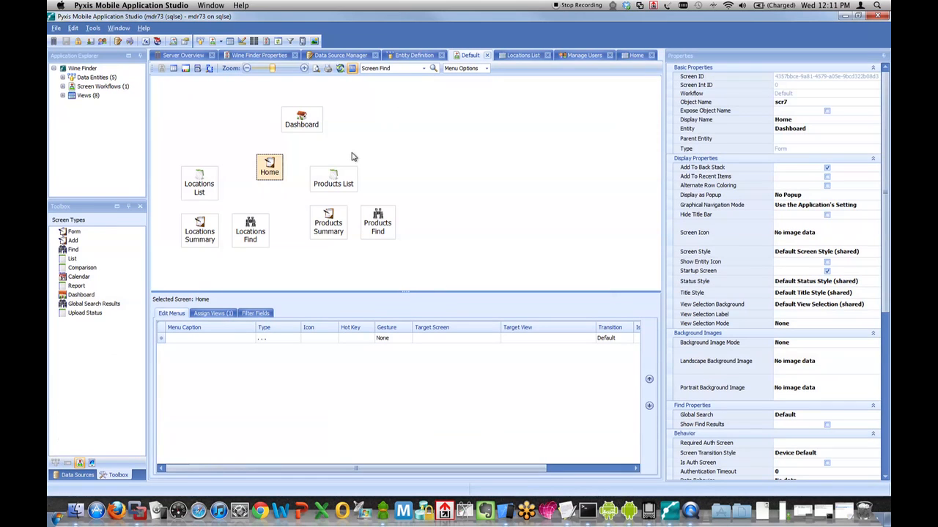
left_click(334, 179)
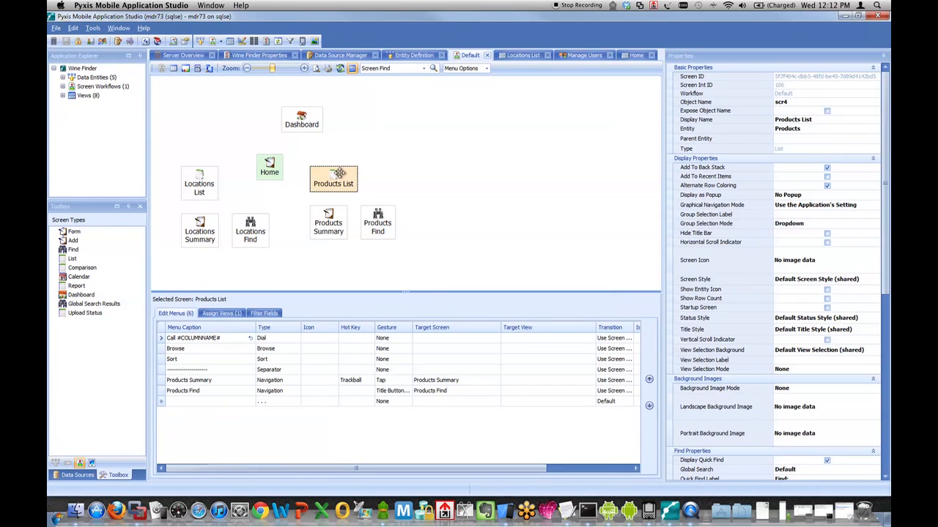
double_click(334, 179)
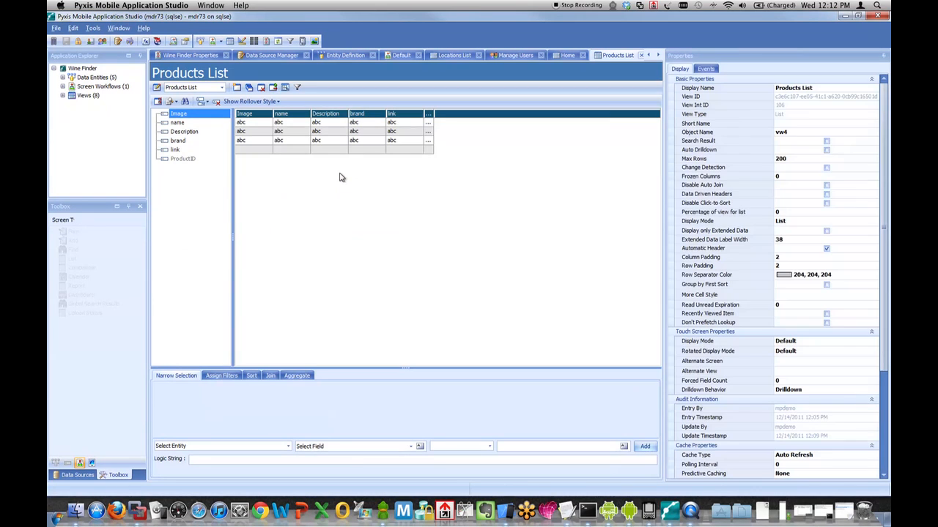
left_click(117, 474)
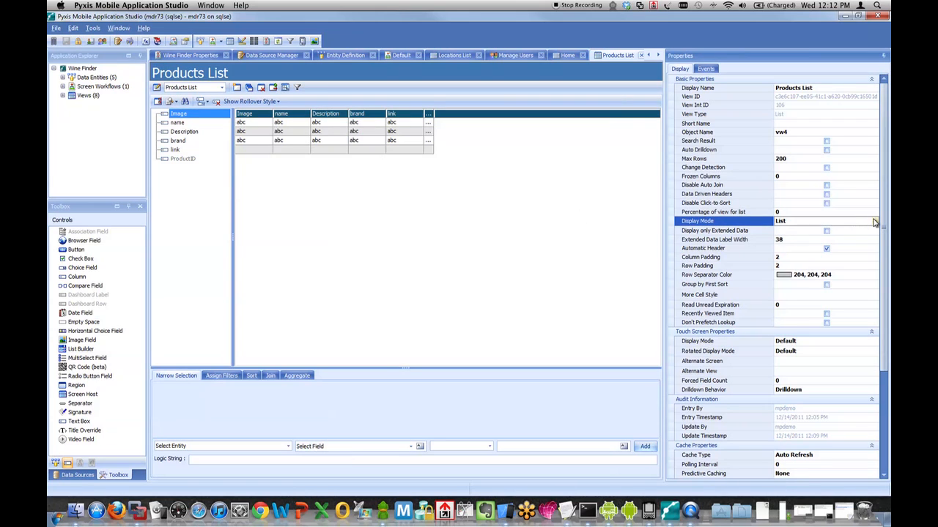
Set the Products List Display Mode to Image Carousel and save the view.
left_click(873, 221)
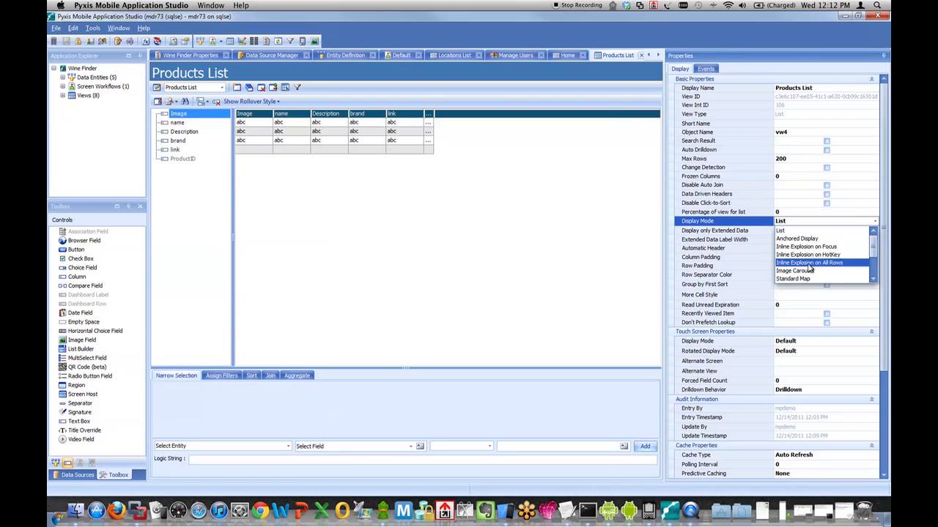
left_click(794, 270)
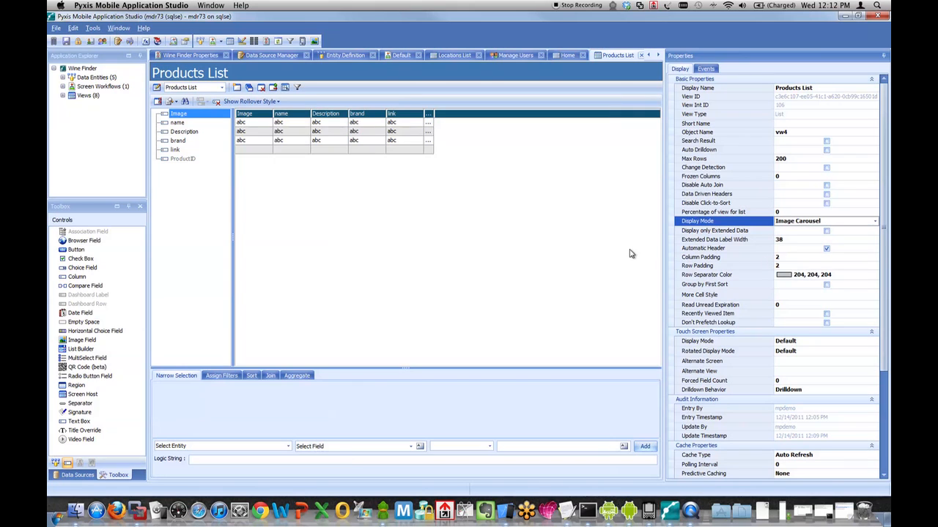
left_click(715, 230)
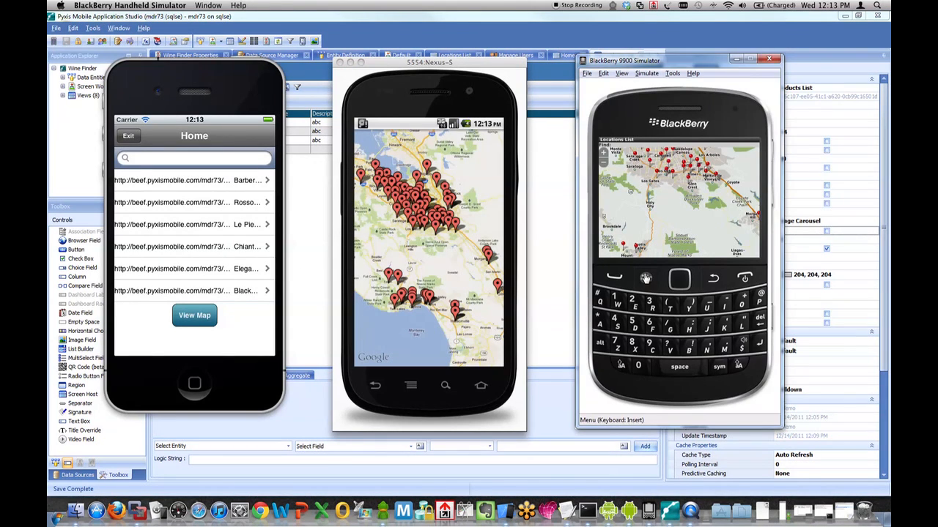
Refresh the app configuration from the device menus on the simulators.
left_click(645, 278)
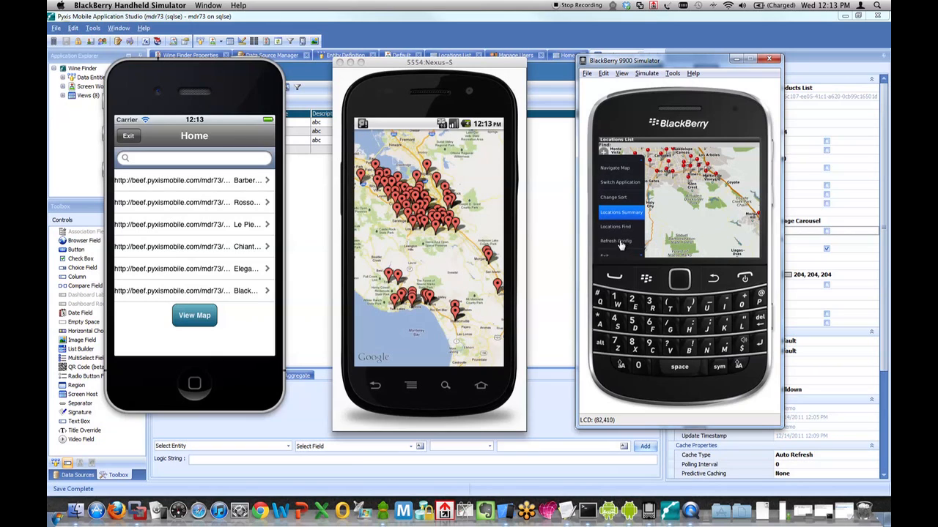
left_click(615, 240)
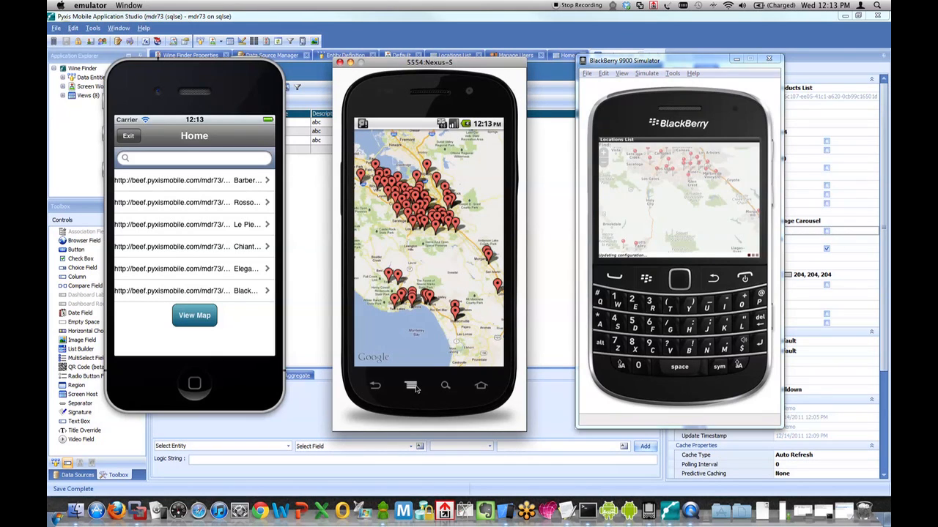
left_click(410, 385)
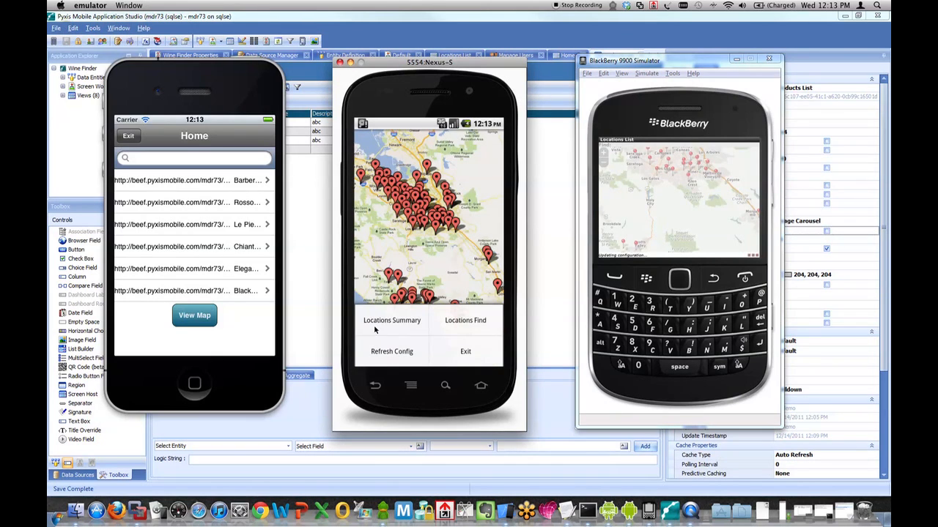
left_click(391, 352)
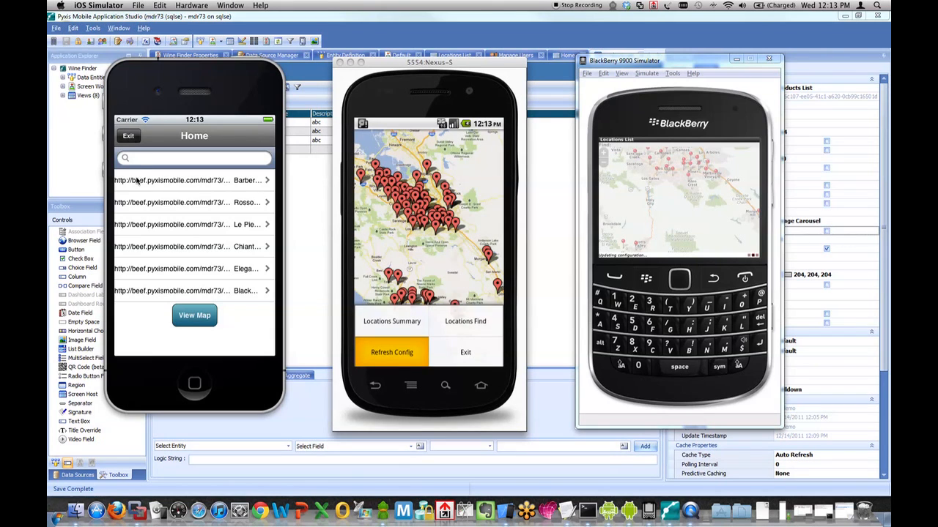
Open the Barbera bottle's summary from the iPhone carousel and return to Home.
left_click(193, 181)
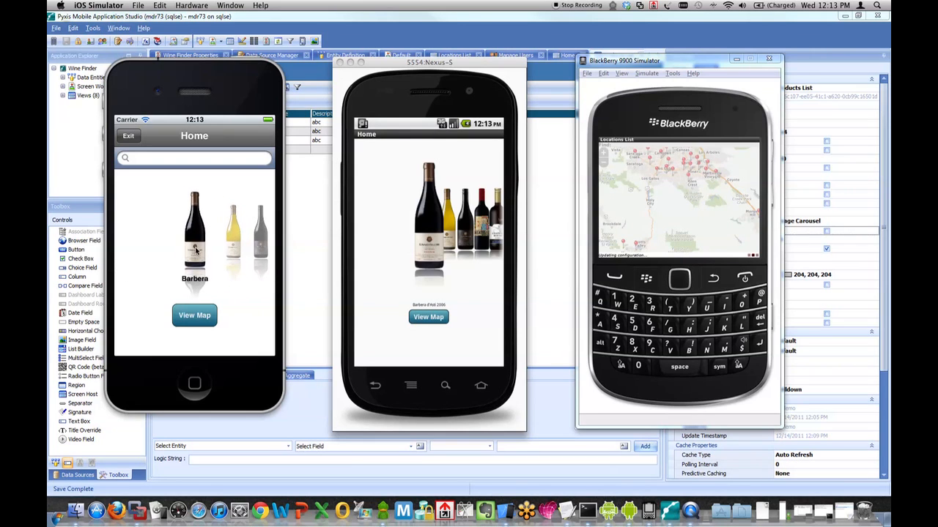
left_click(194, 234)
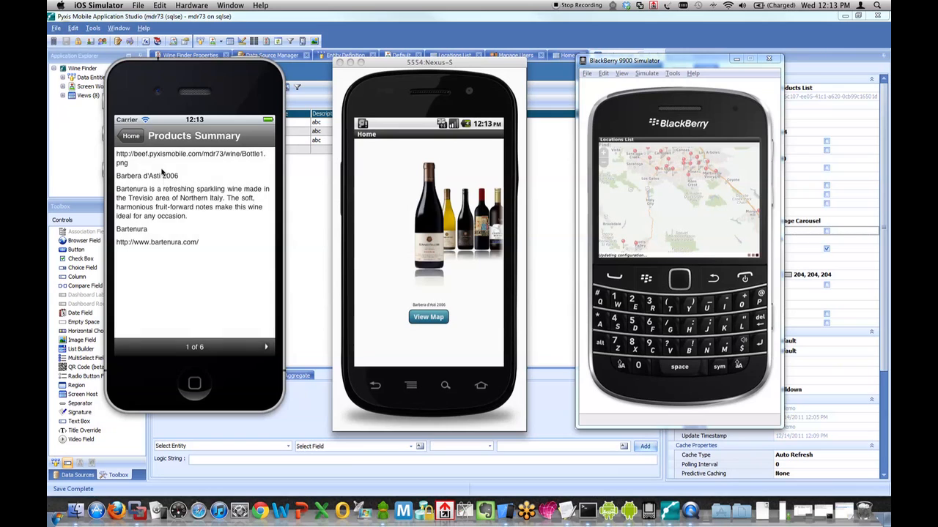
left_click(130, 135)
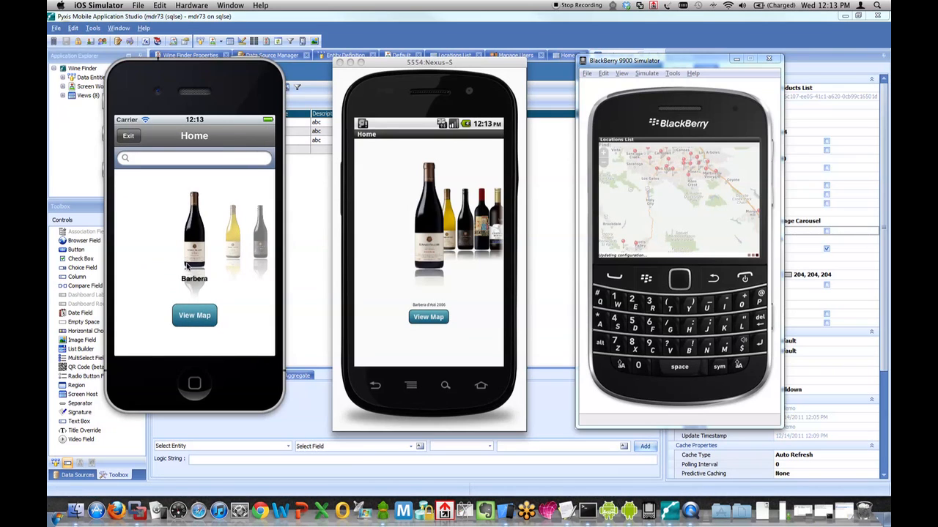
mouse_move(203, 272)
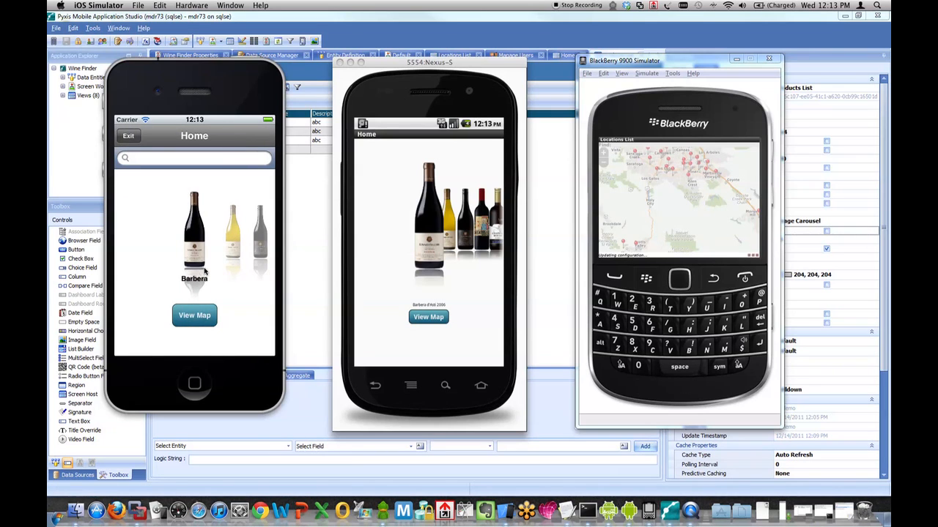
mouse_move(442, 235)
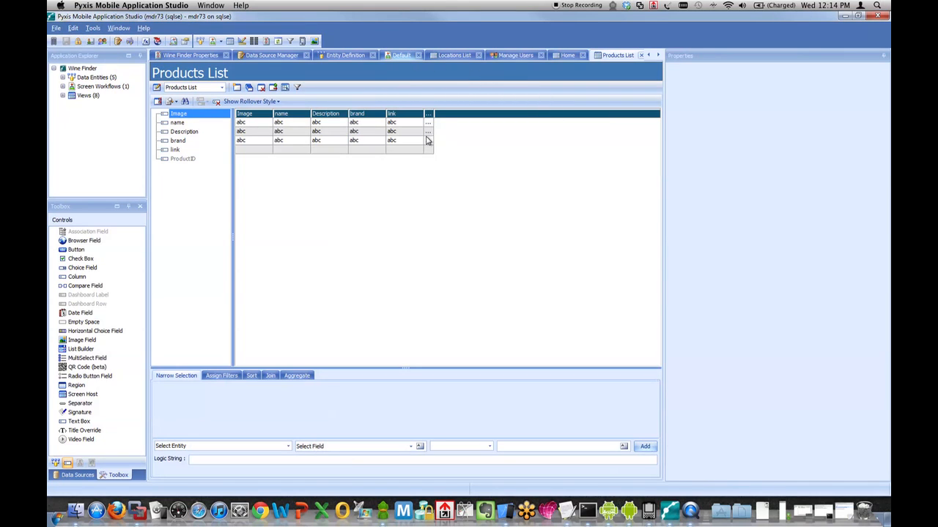
mouse_move(398, 158)
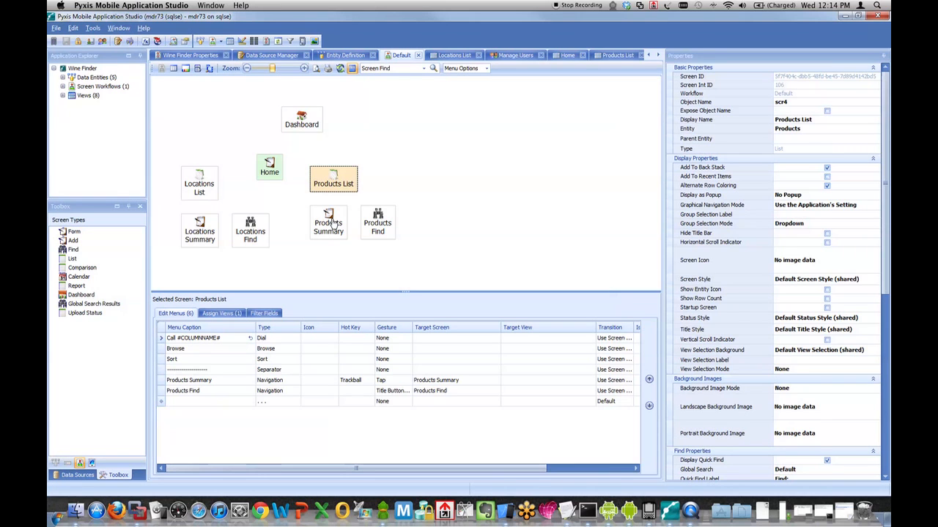
Select Products Summary in the Default workflow and open its view for editing.
left_click(328, 223)
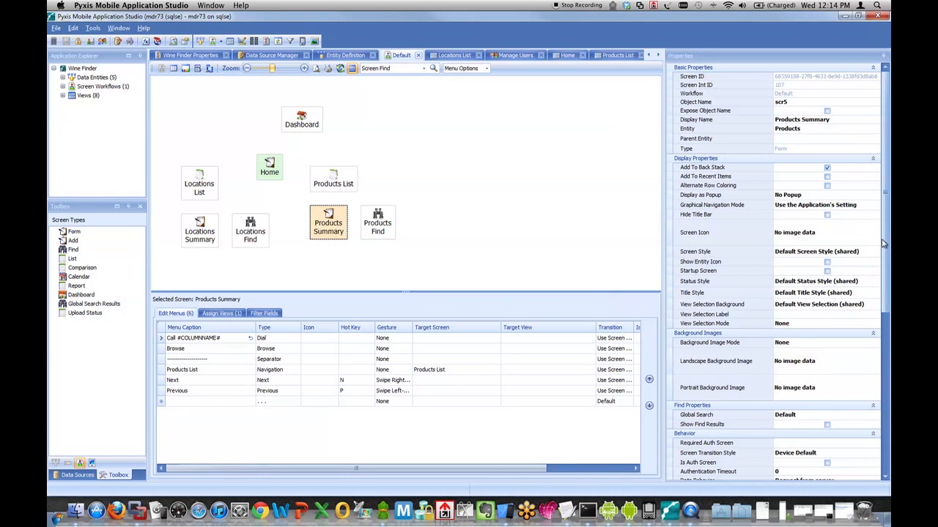
scroll("down", 3)
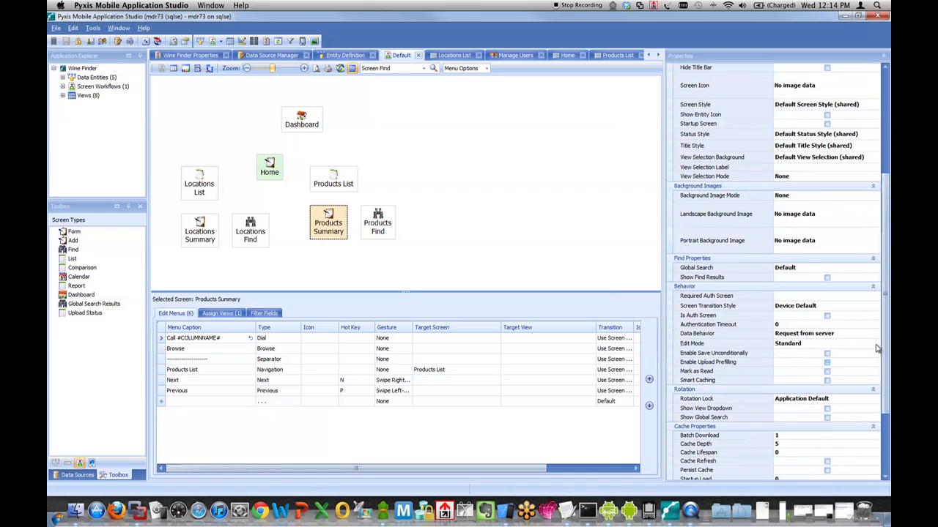
left_click(876, 334)
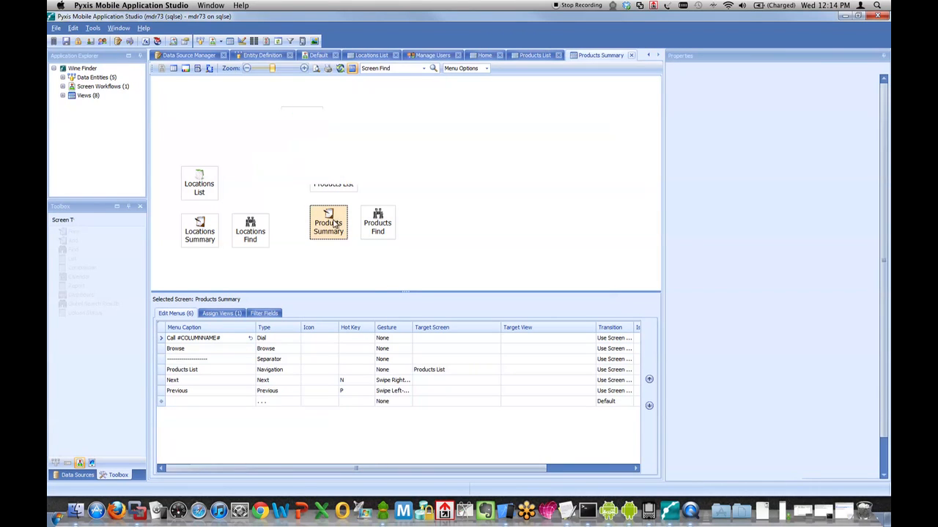
double_click(329, 223)
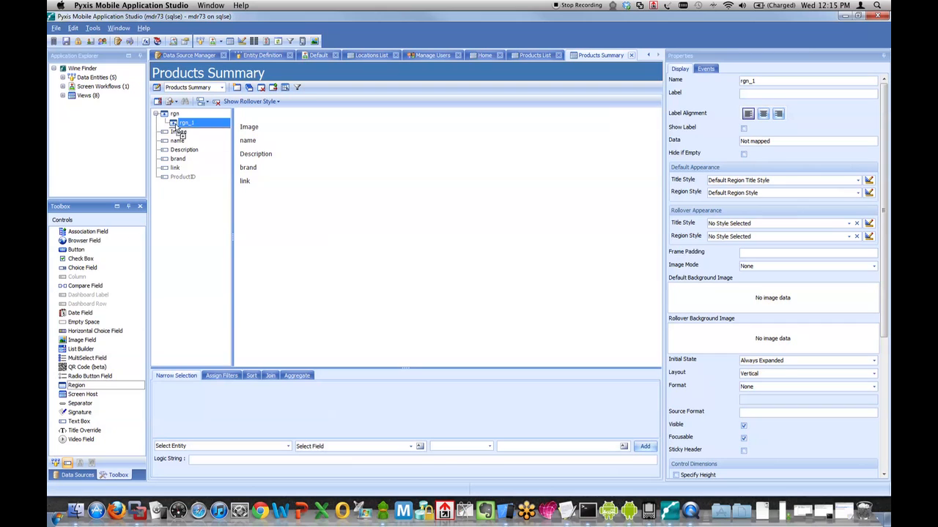
Set the outer region's layout to Horizontal and move the Image field into the left sub-region.
left_click(185, 121)
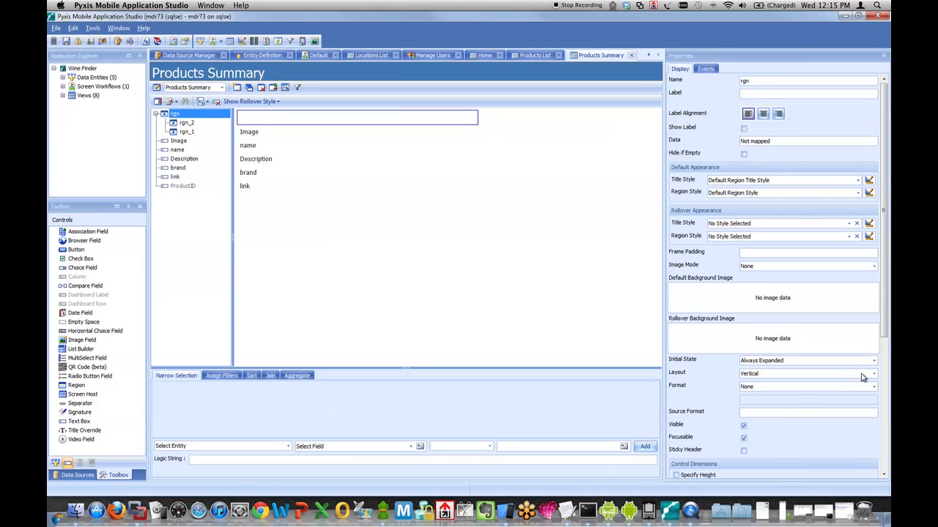
left_click(873, 374)
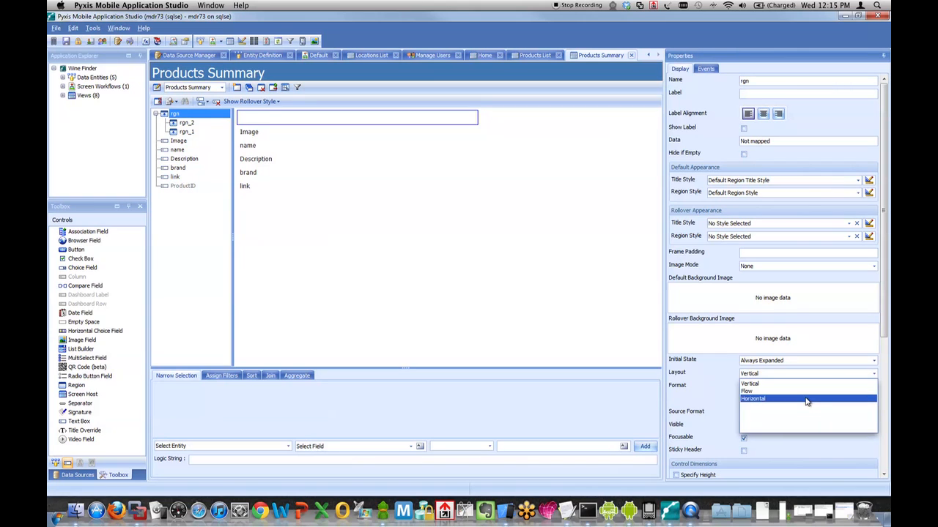
left_click(753, 398)
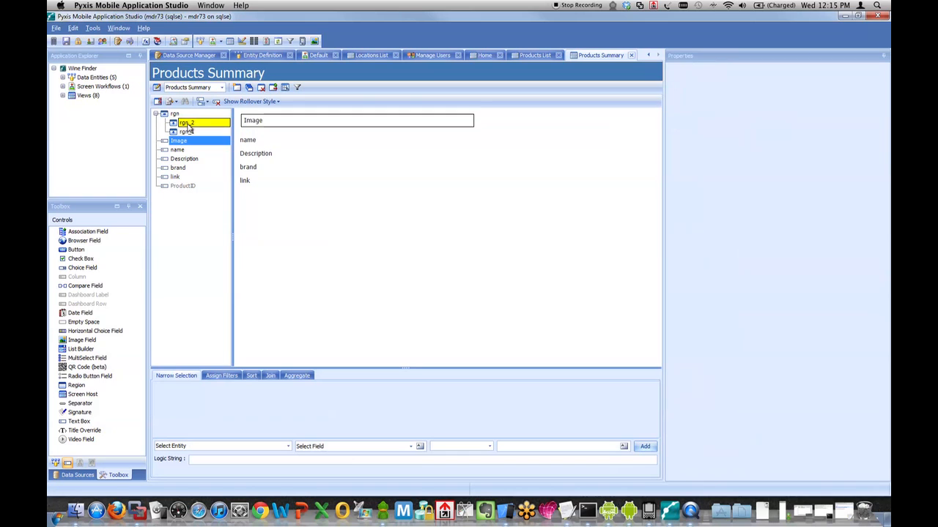
left_click(196, 132)
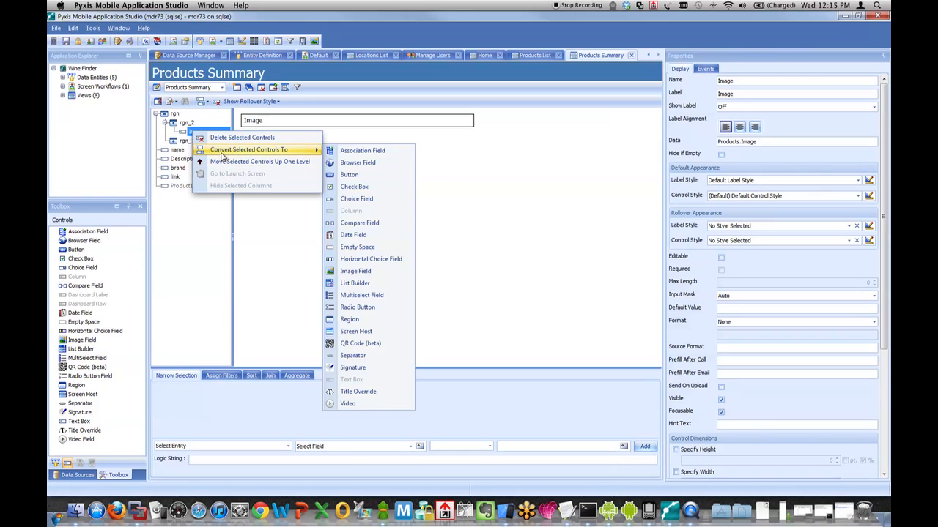
mouse_move(348, 319)
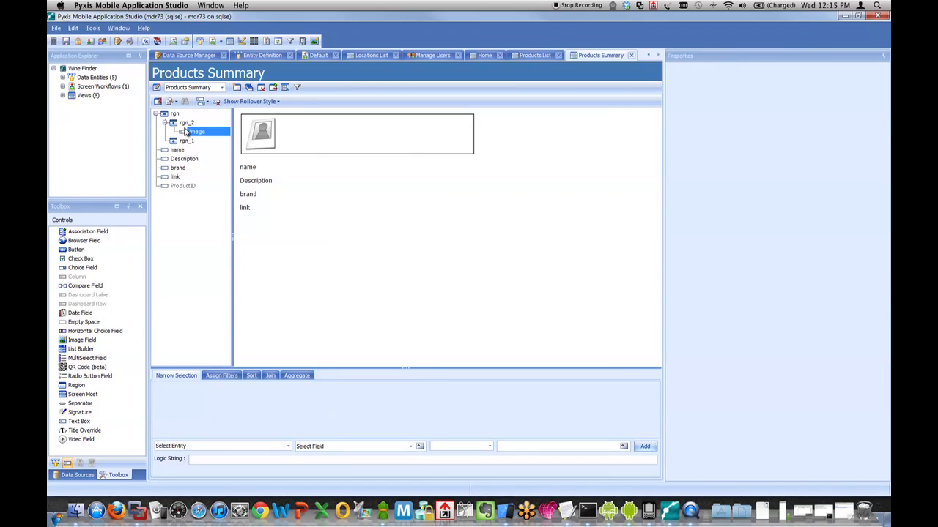
Give the image's sub-region a specified width of 35%.
left_click(188, 124)
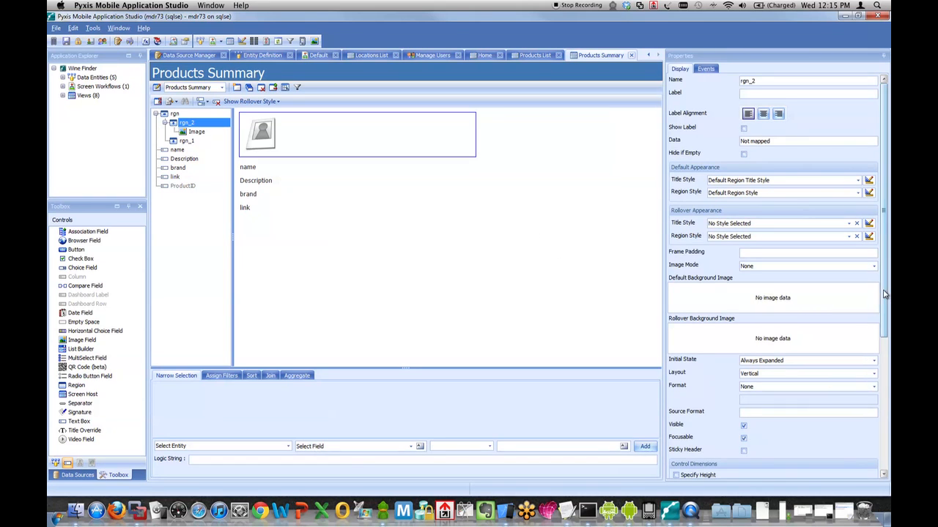
scroll("down", 3)
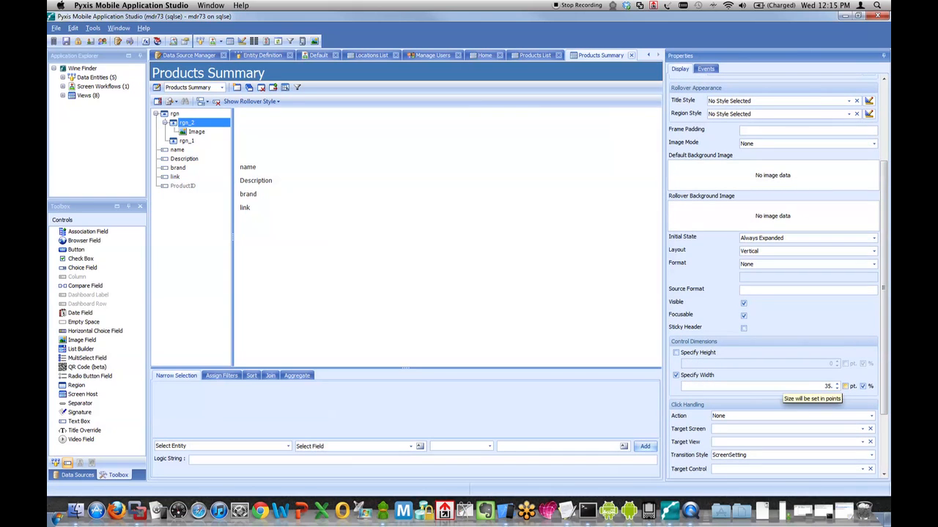
left_click(178, 150)
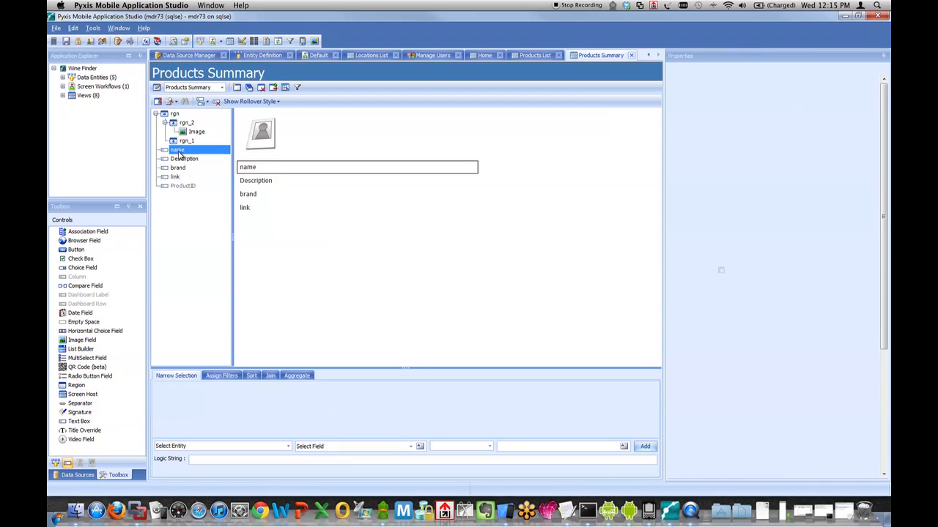
Move the name, Description and brand fields into the right sub-region.
left_click(190, 141)
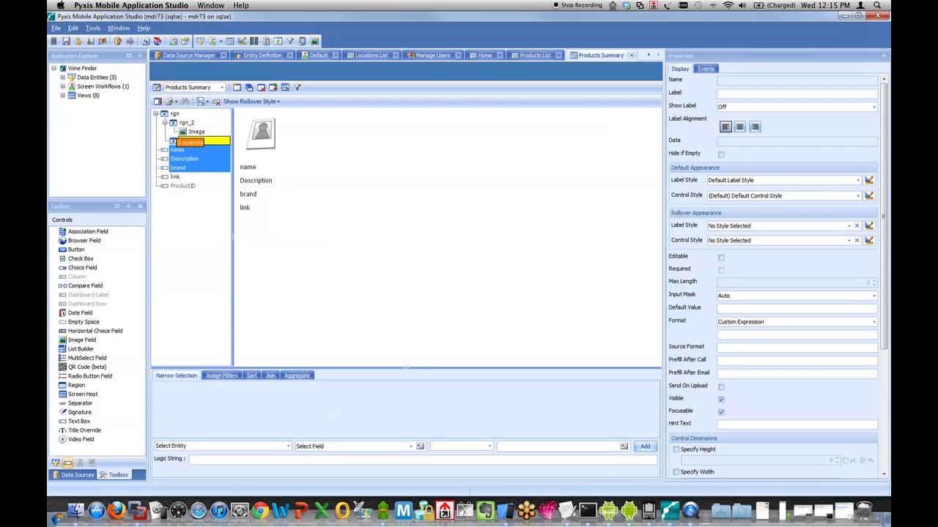
left_click(195, 149)
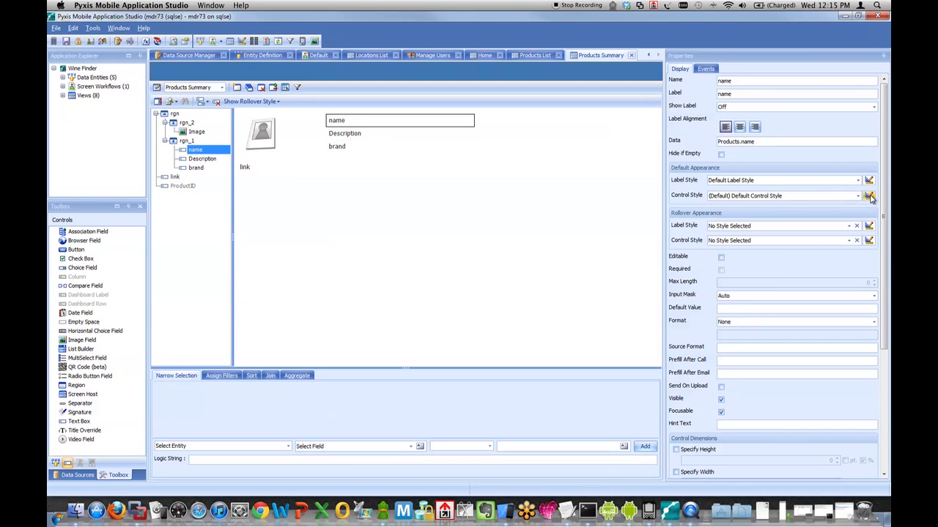
Style name with a new 'Big Name' control style and list brand above Description.
left_click(869, 196)
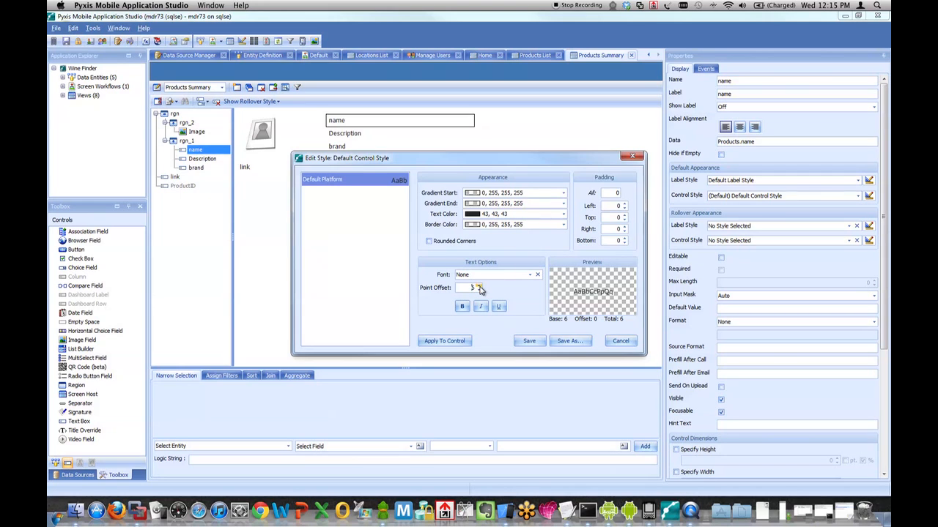
left_click(569, 340)
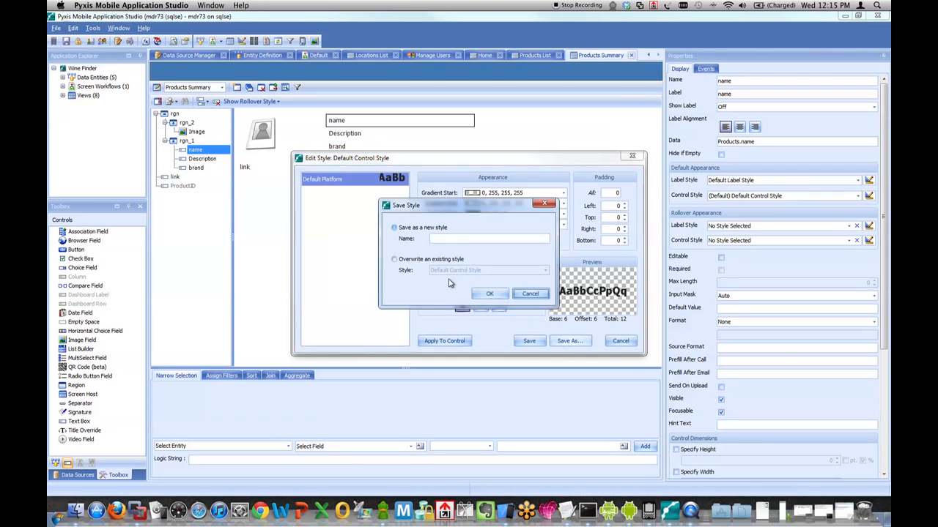
type("Big")
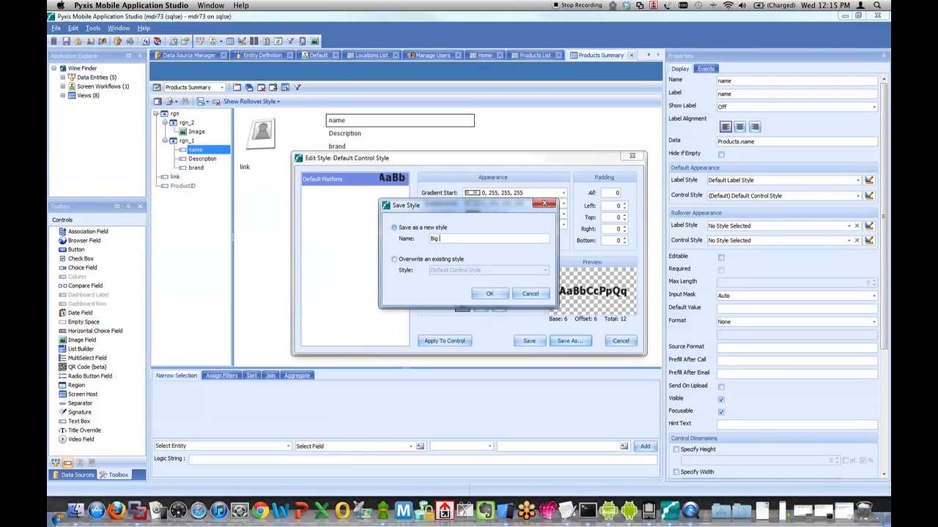
type("Na")
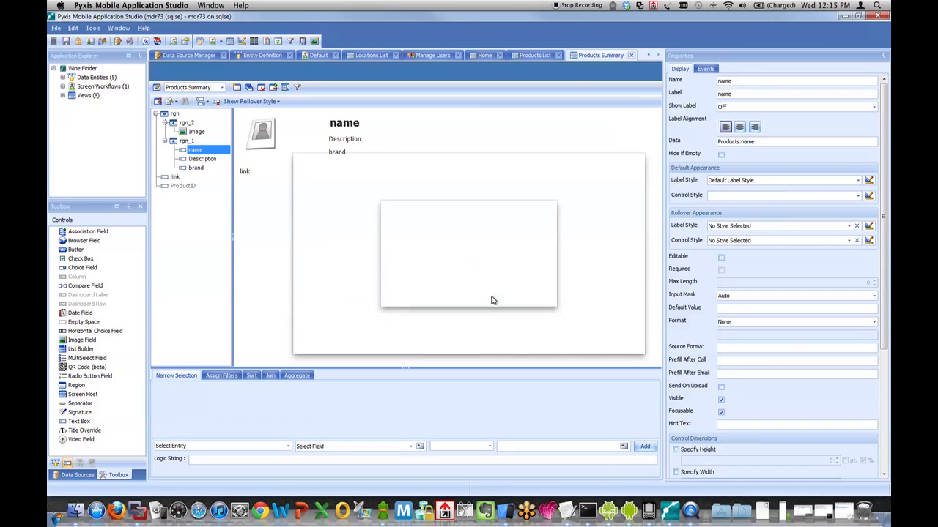
left_click(196, 167)
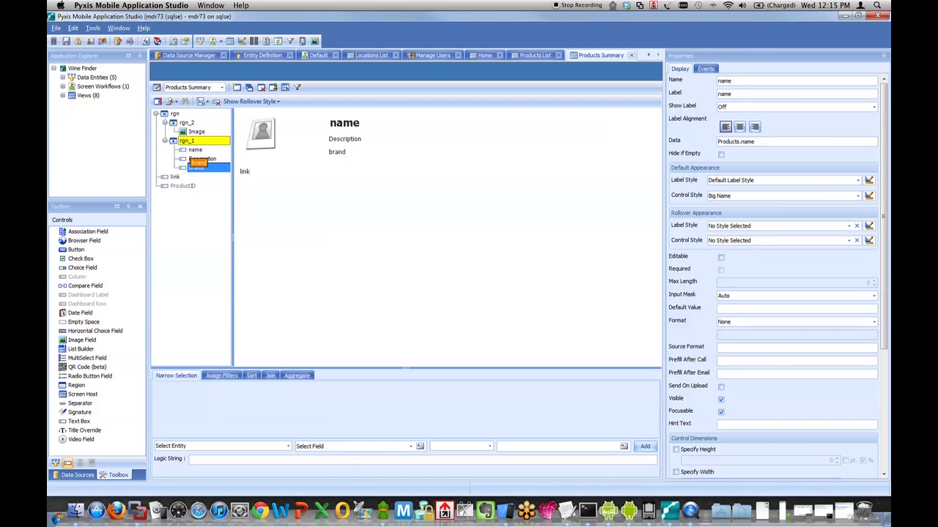
left_click(174, 176)
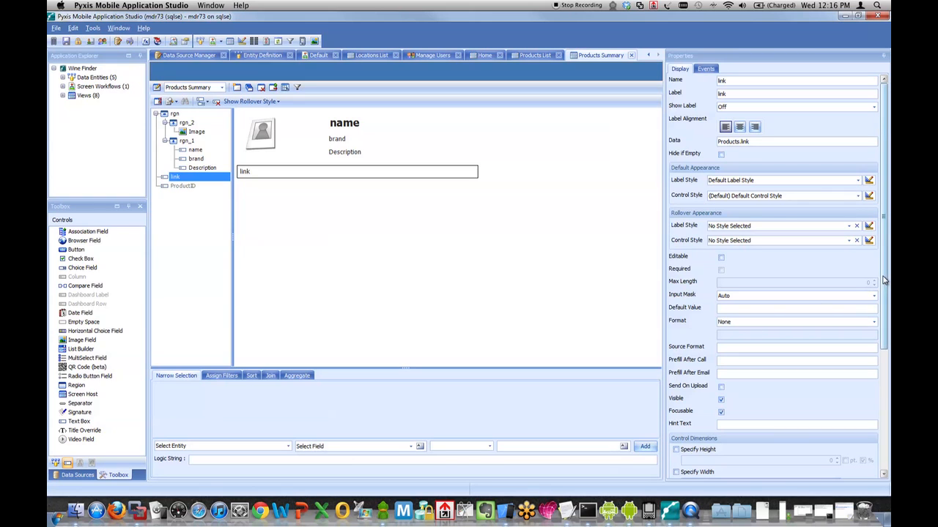
Reach the link field's Click Handling Action choices in the Properties panel.
scroll("down", 3)
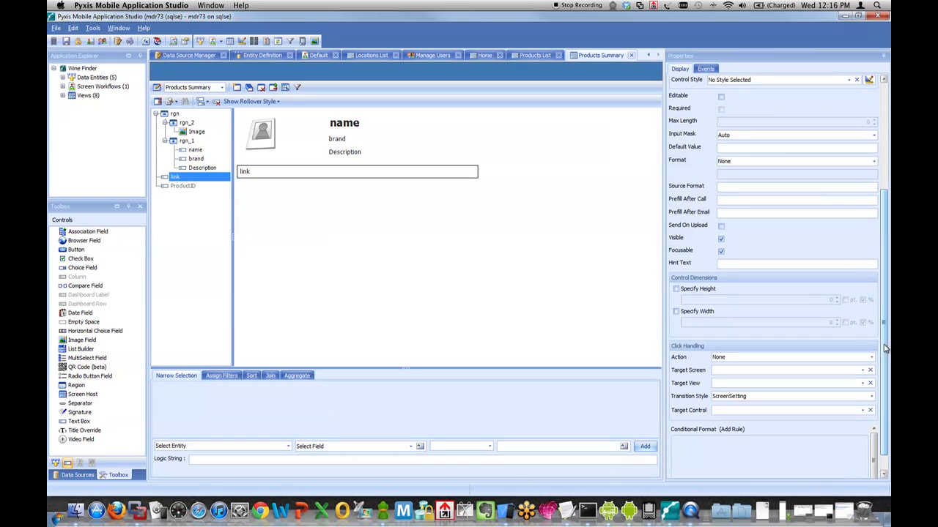
left_click(791, 357)
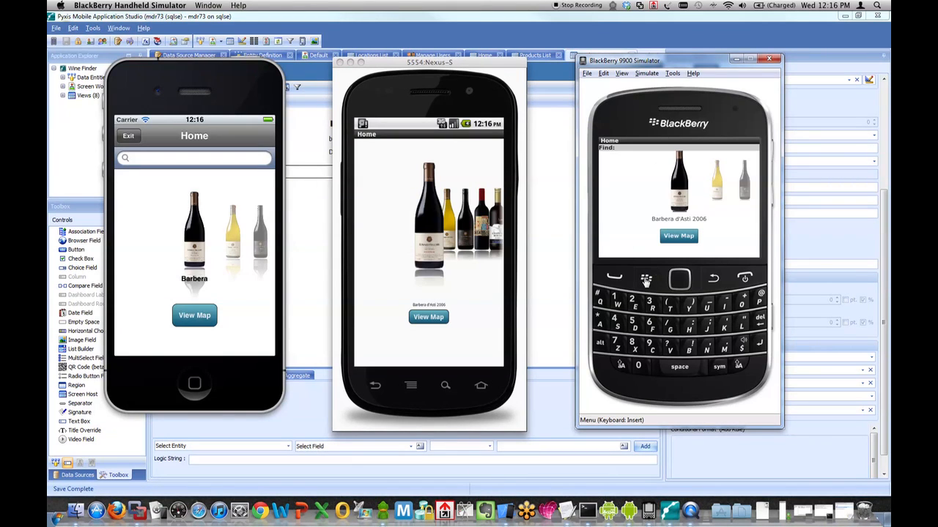
Refresh the config on the simulators and open the featured wine's Products Summary on iPhone.
left_click(644, 278)
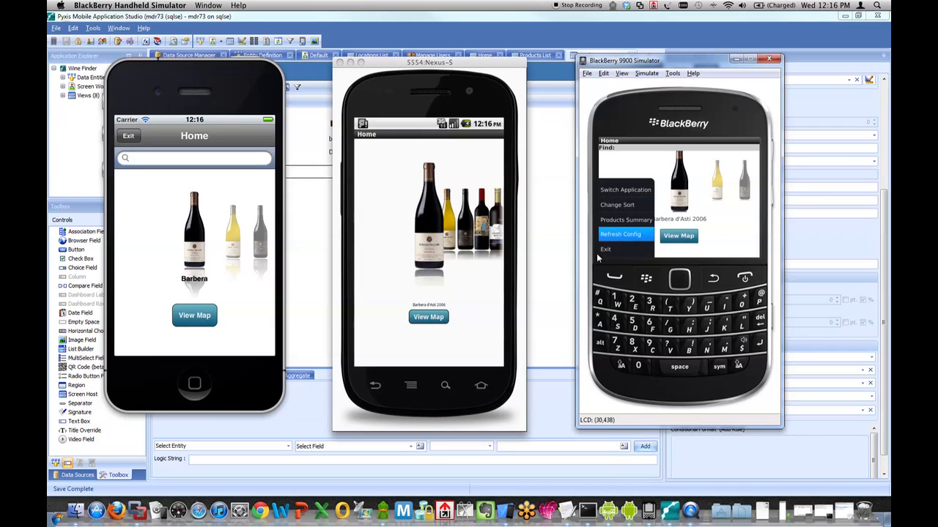
left_click(621, 234)
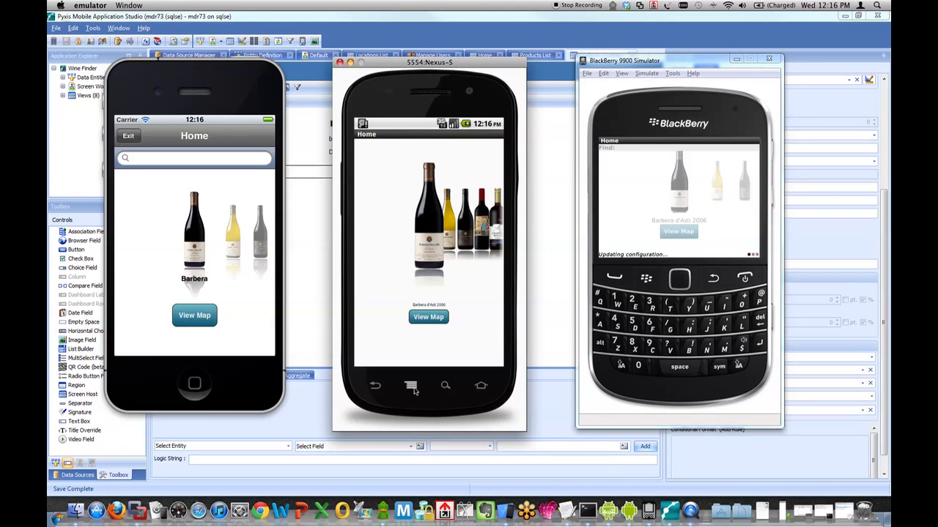
left_click(411, 387)
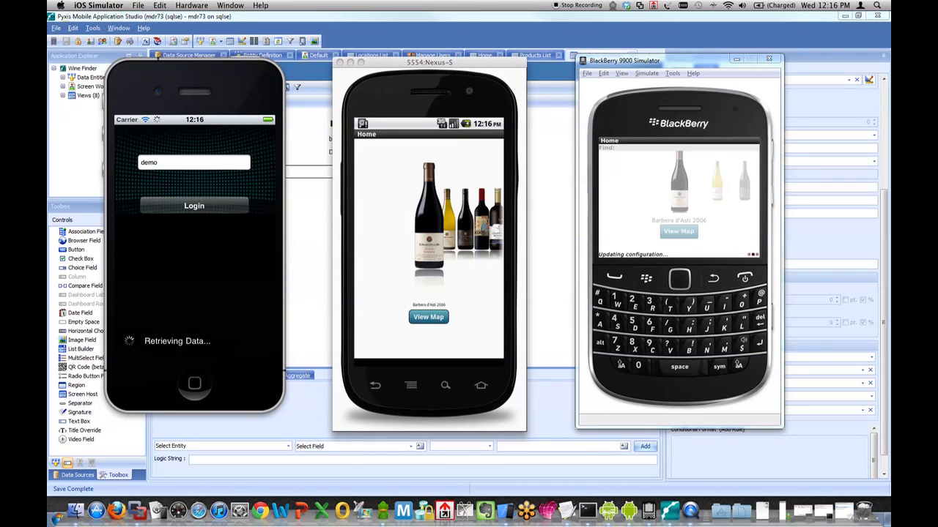
left_click(194, 205)
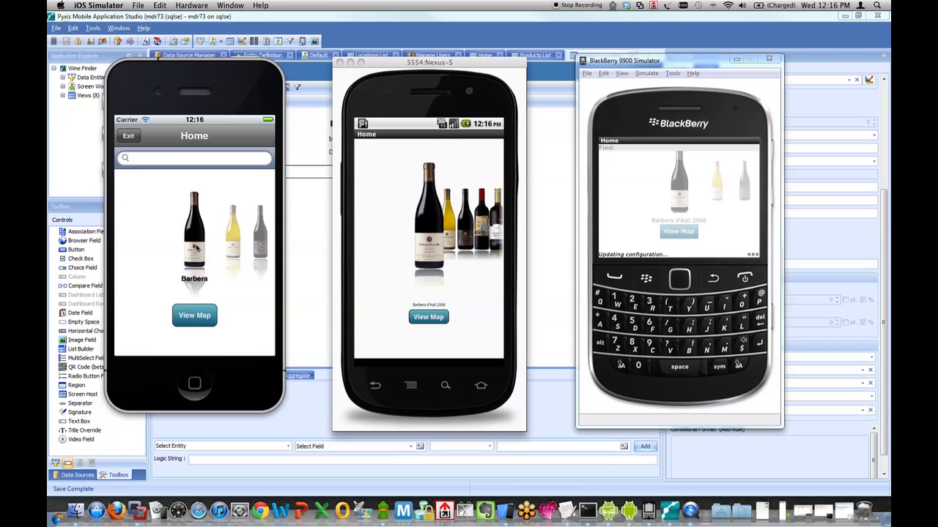
left_click(194, 235)
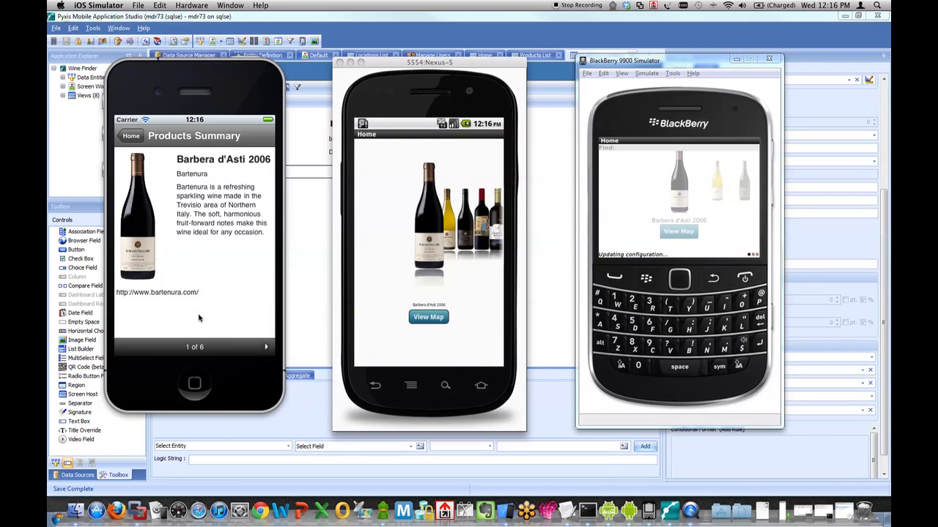
Page through summaries, follow the wine's website link, and open the summary on Android.
left_click(267, 346)
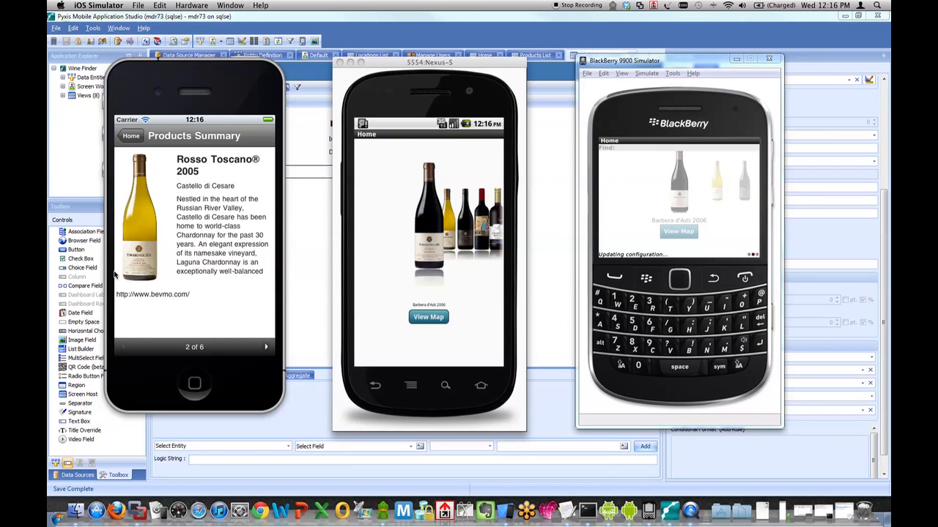
left_click(267, 346)
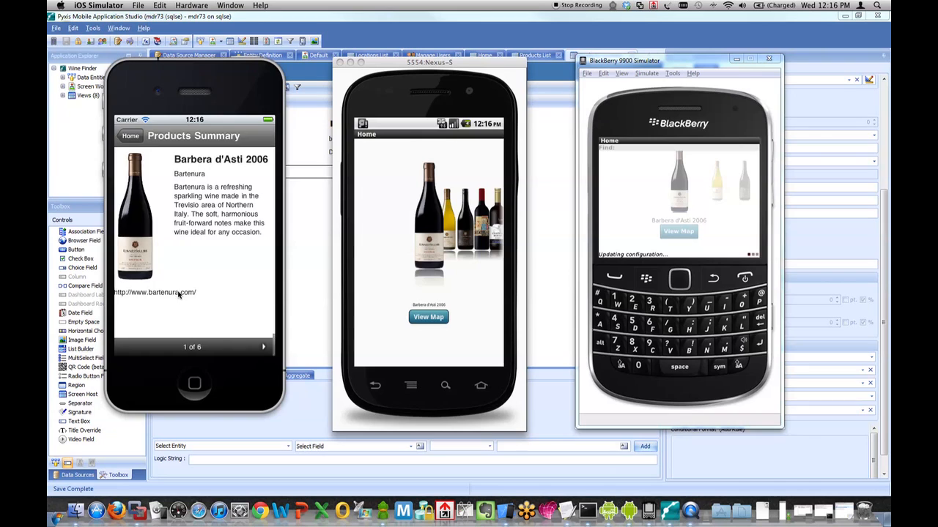
left_click(154, 293)
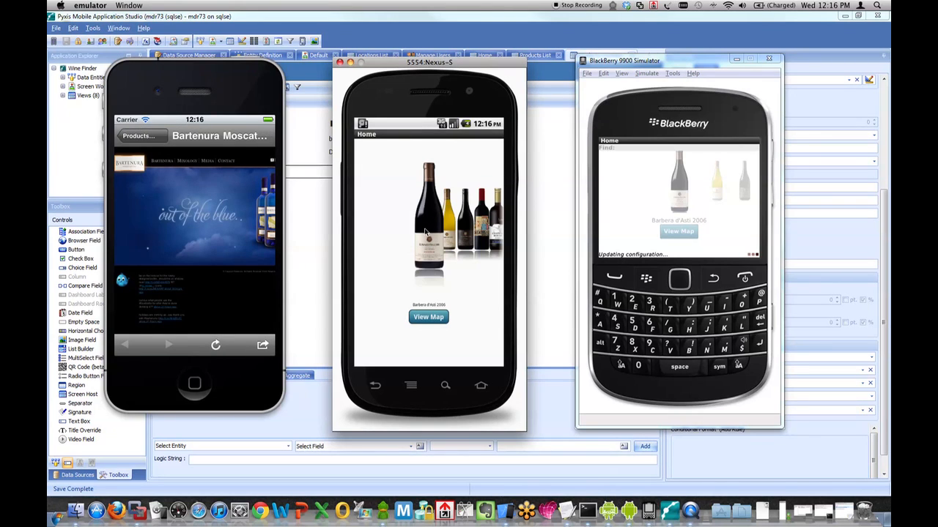
left_click(427, 220)
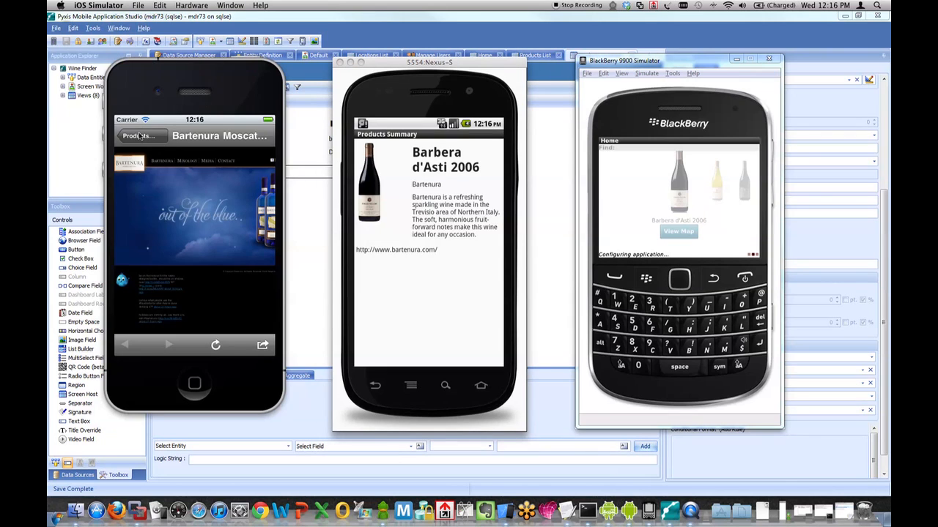
left_click(137, 135)
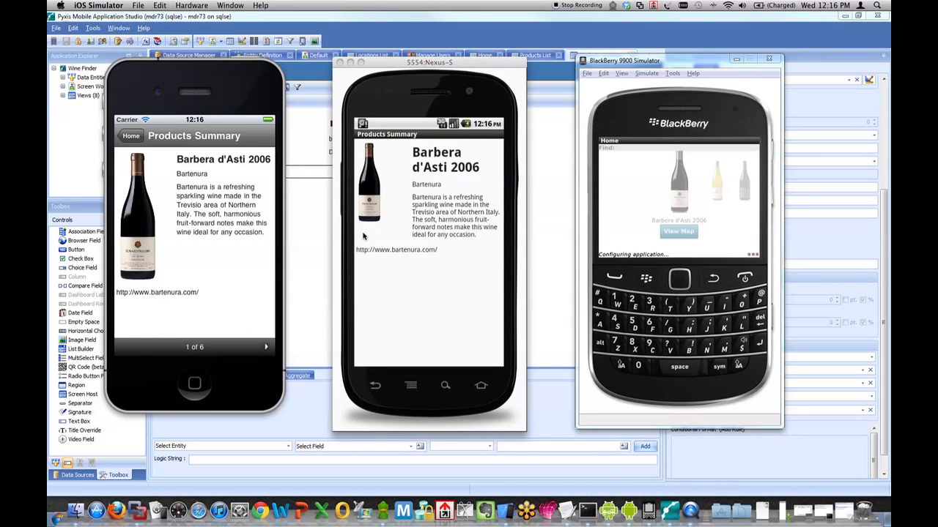